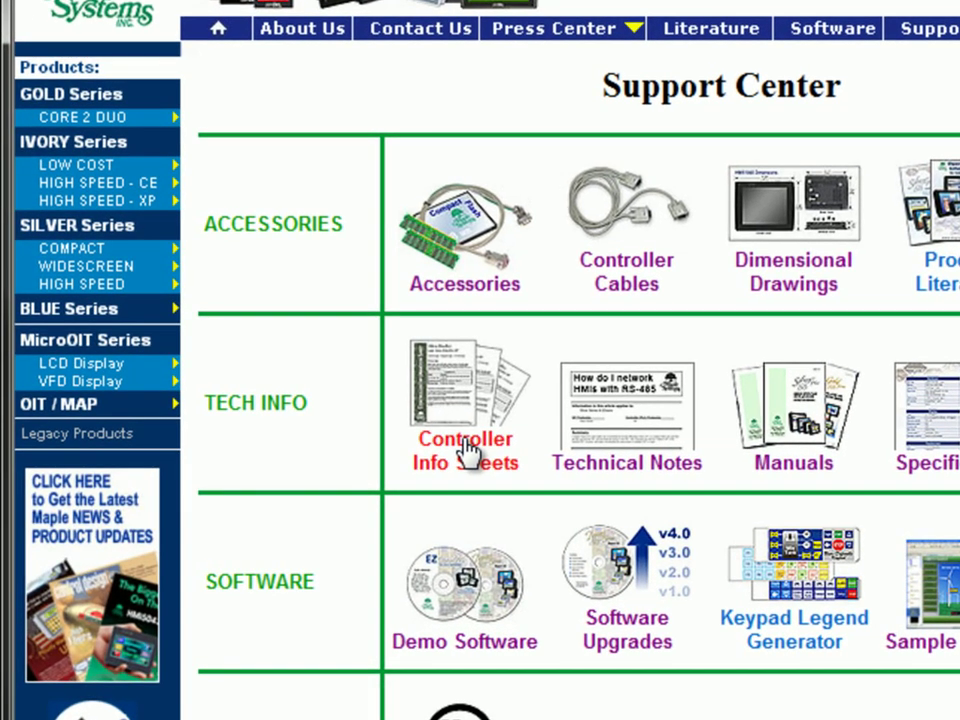
{"action": "mouse_move", "coordinate": [468, 458]}
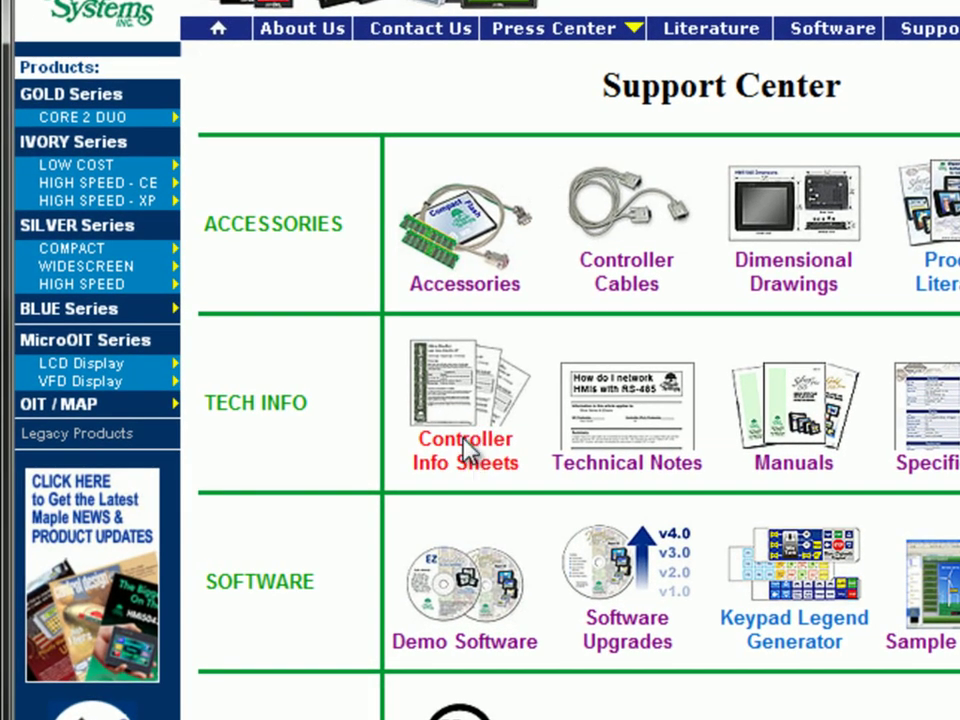
Open Controller Info Sheets and scroll to the Allen-Bradley MicroLogix rows.
{"action": "left_click", "coordinate": [464, 450]}
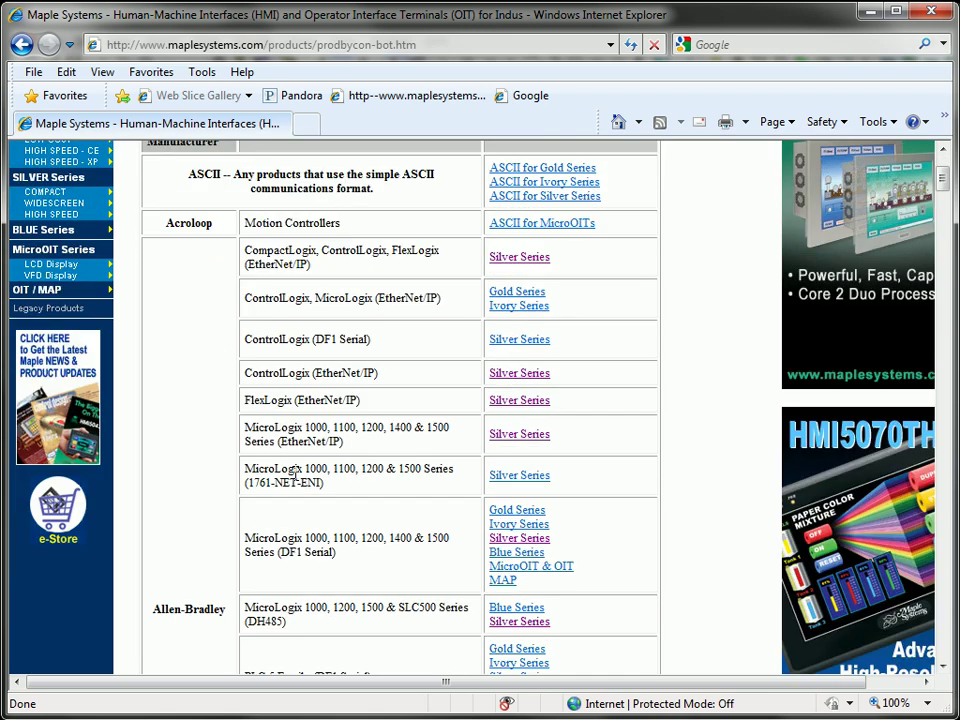
{"action": "scroll", "scroll_direction": "down", "scroll_amount": 3}
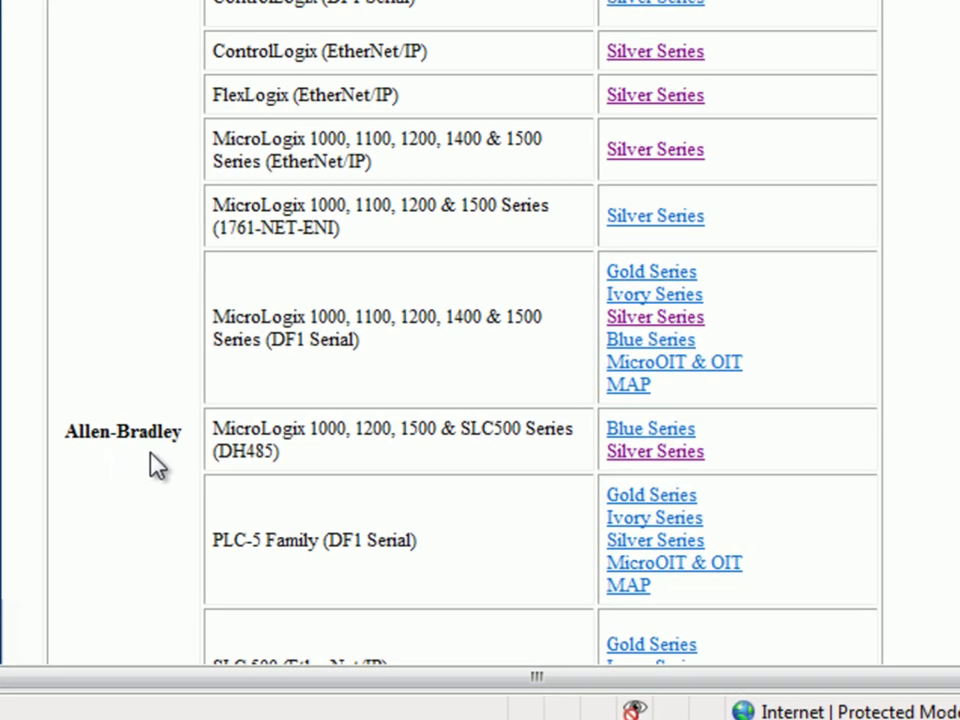
{"action": "mouse_move", "coordinate": [262, 354]}
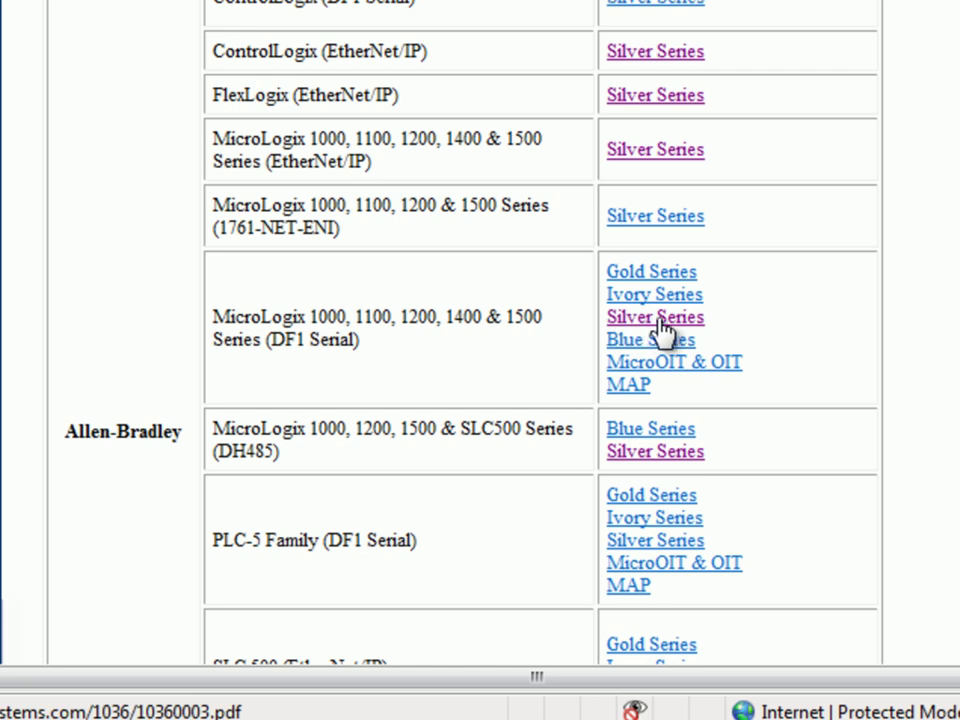
Open the Silver Series MicroLogix DF1 Serial info sheet PDF and read its first pages.
{"action": "left_click", "coordinate": [655, 316]}
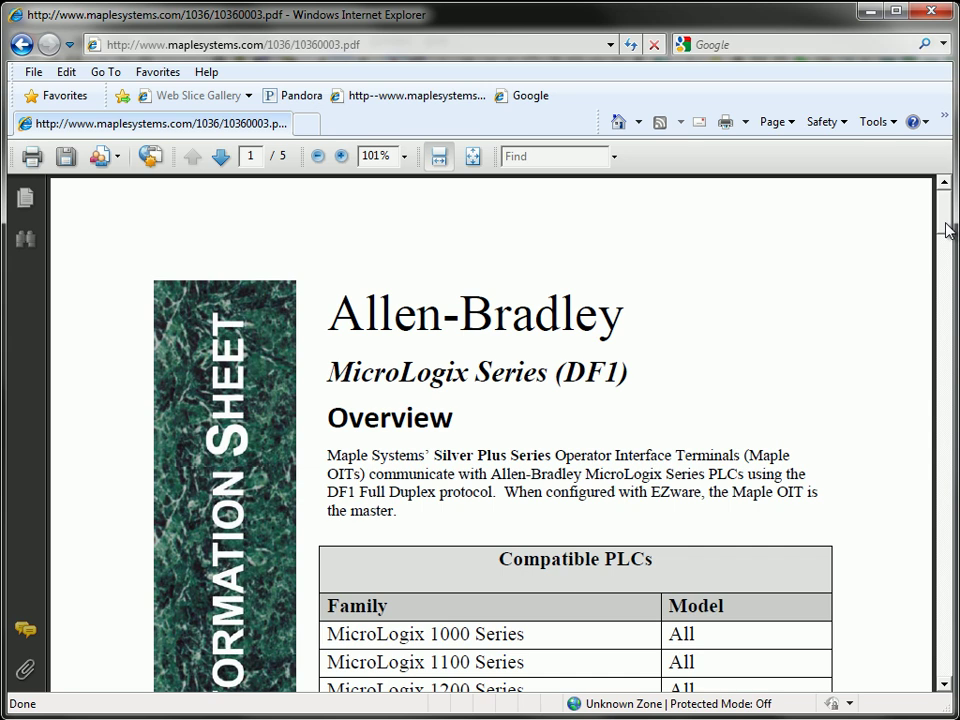
{"action": "scroll", "scroll_direction": "down", "scroll_amount": 3}
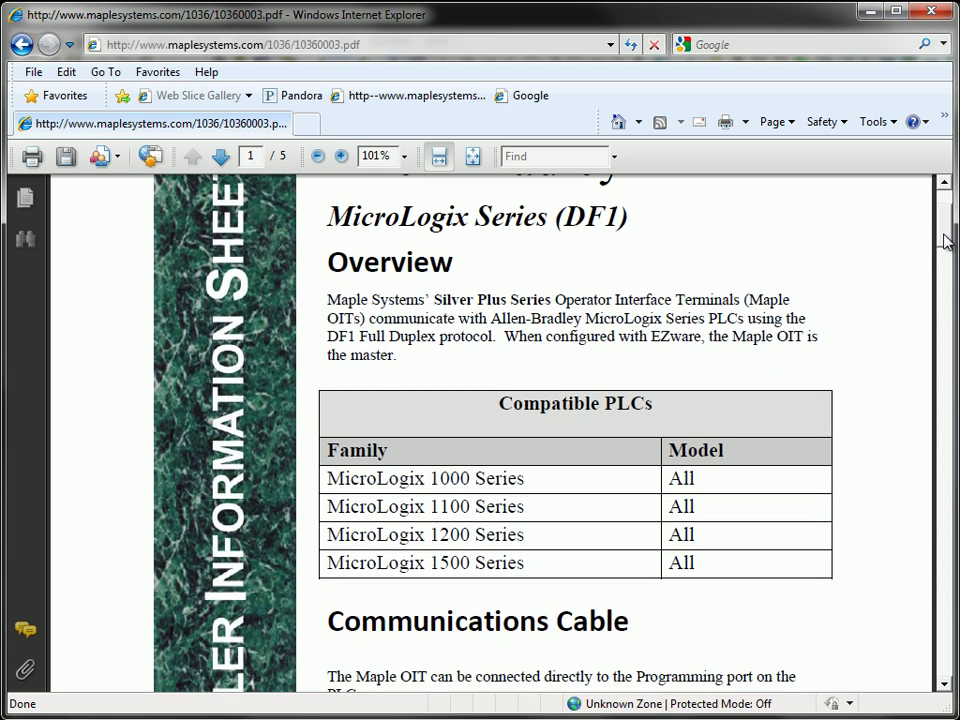
{"action": "scroll", "scroll_direction": "down", "scroll_amount": 3}
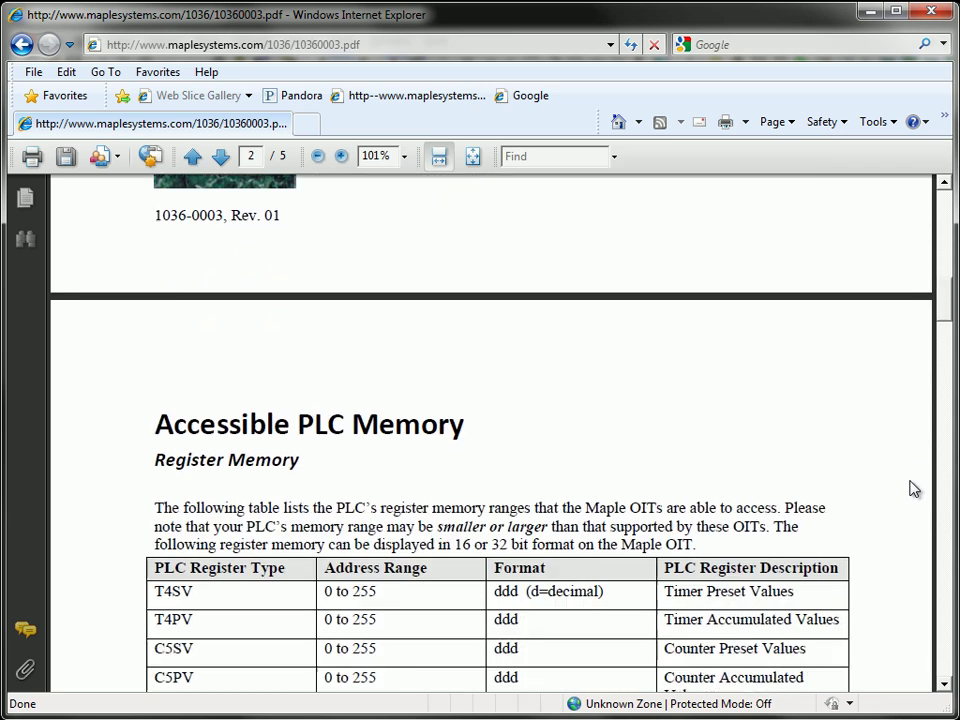
{"action": "scroll", "scroll_direction": "down", "scroll_amount": 3}
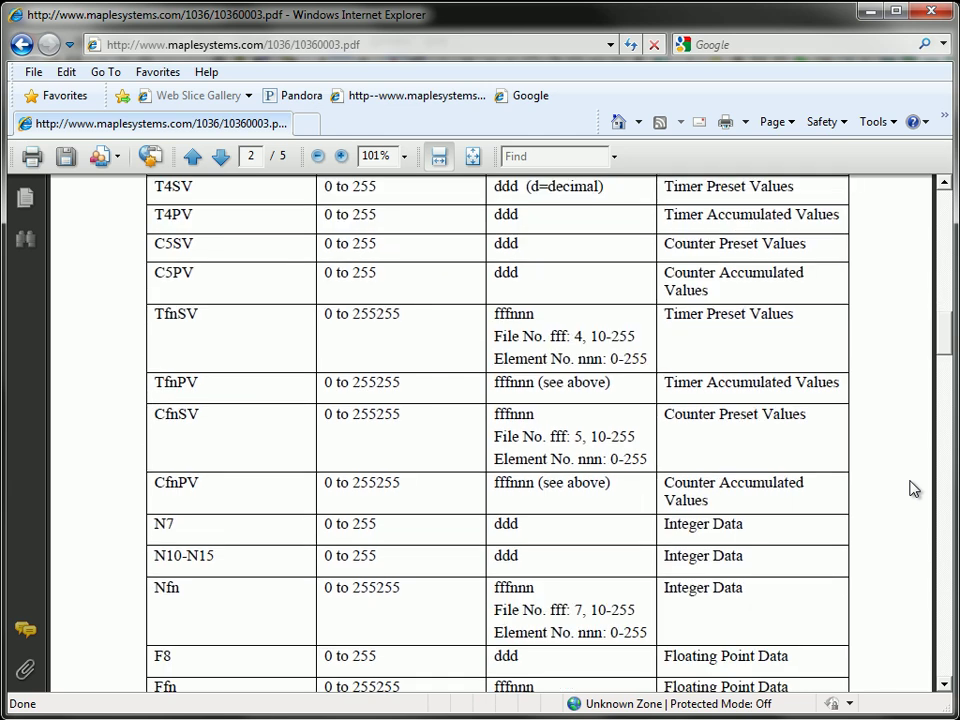
Page through the rest of the DF1 info sheet and return to the listing.
{"action": "left_click", "coordinate": [219, 156]}
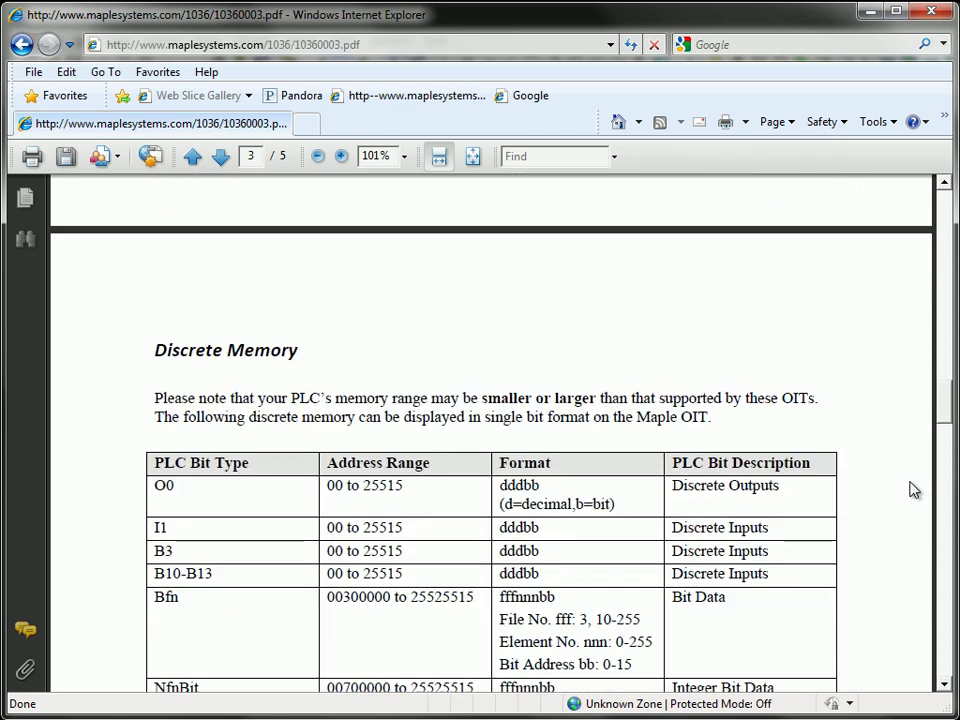
{"action": "scroll", "scroll_direction": "down", "scroll_amount": 3}
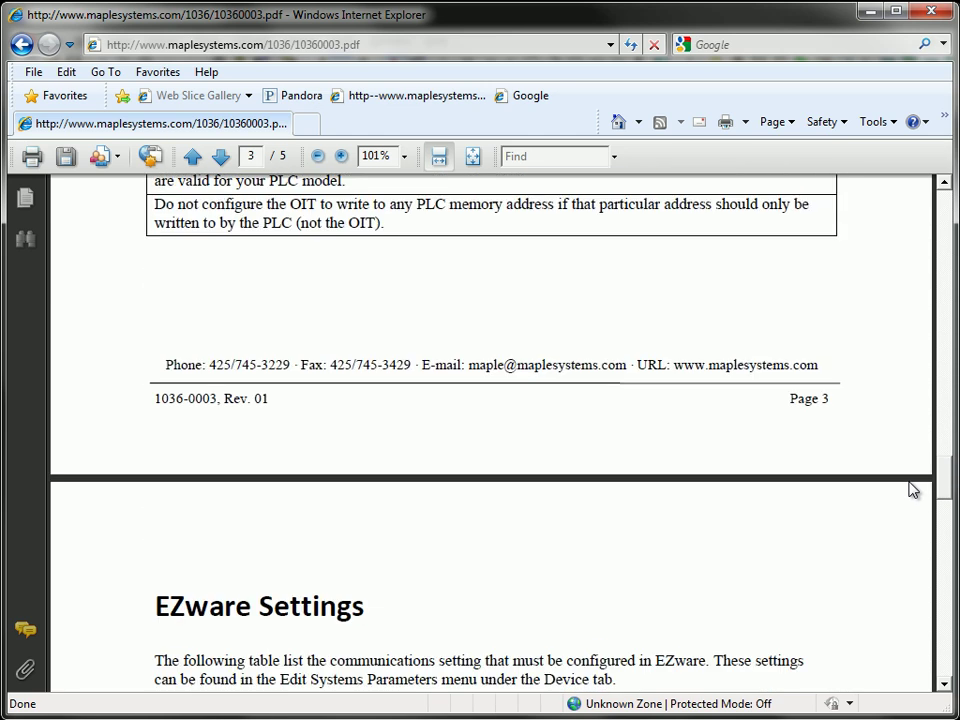
{"action": "scroll", "scroll_direction": "down", "scroll_amount": 3}
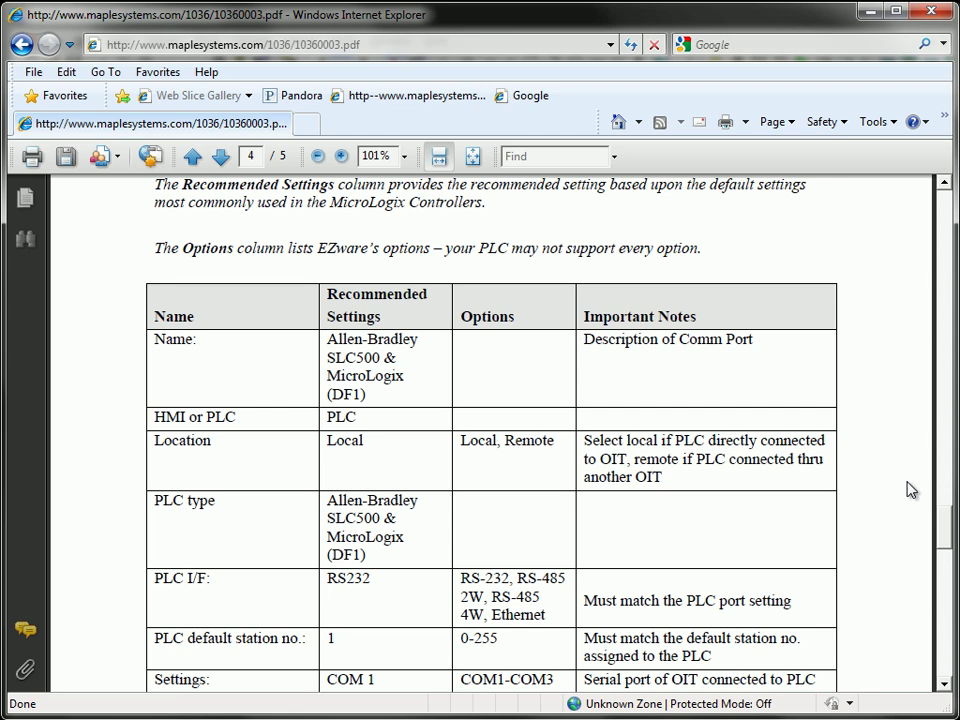
{"action": "mouse_move", "coordinate": [950, 533]}
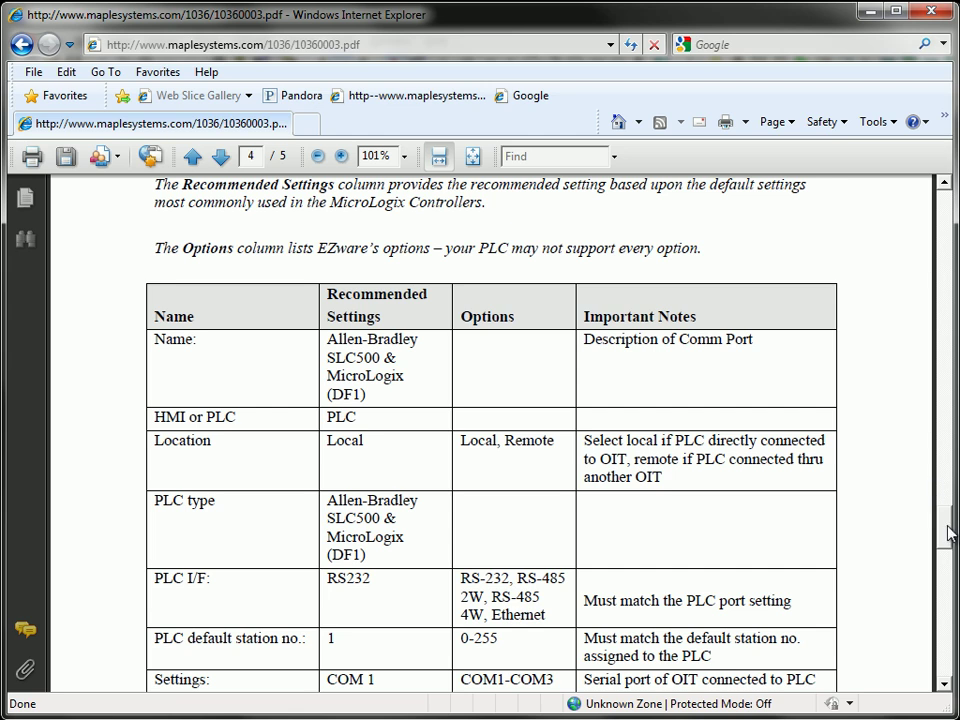
{"action": "left_click", "coordinate": [192, 156]}
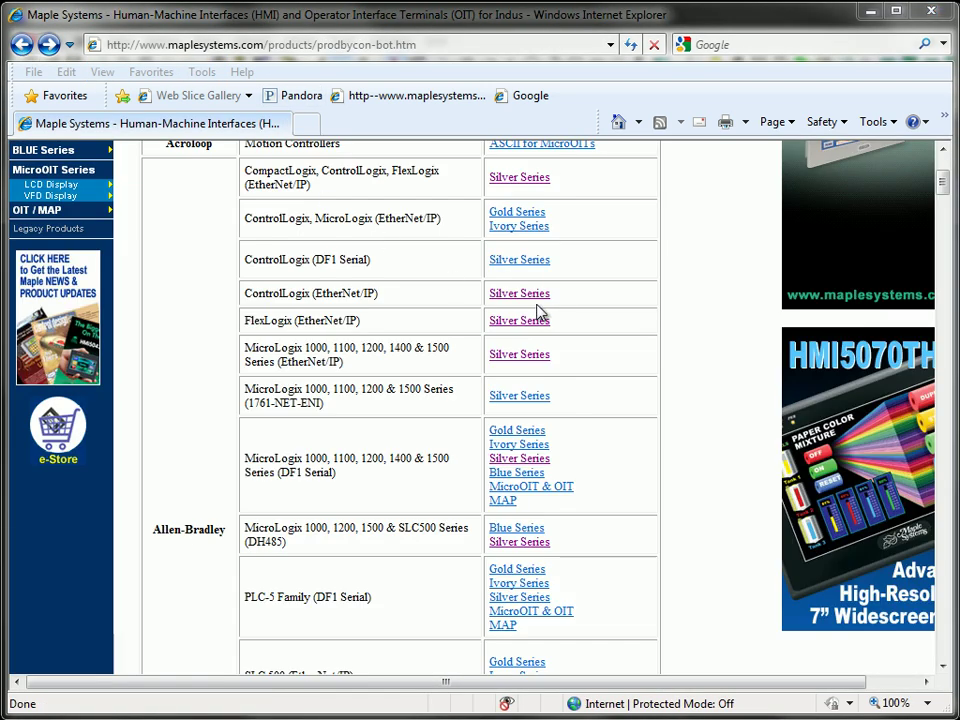
Scroll up the controller listing toward the Controller Cables page link.
{"action": "scroll", "scroll_direction": "up", "scroll_amount": 3}
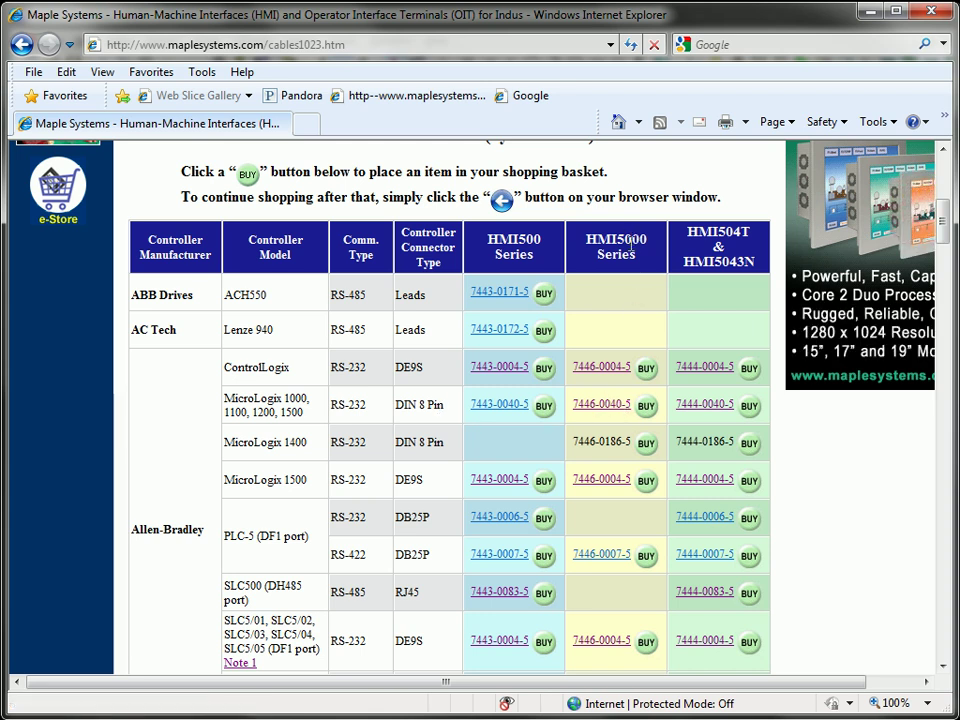
{"action": "mouse_move", "coordinate": [601, 405]}
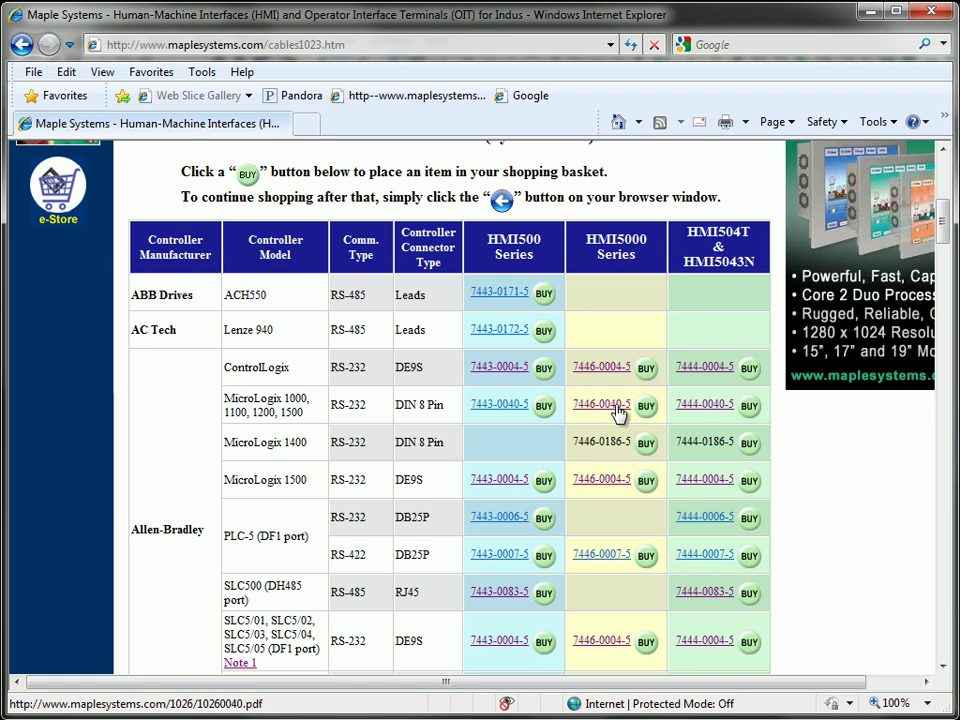
Open the 7446-0040-5 cable PDF and scroll to its OIT-to-PLC pin wiring diagram.
{"action": "left_click", "coordinate": [601, 404]}
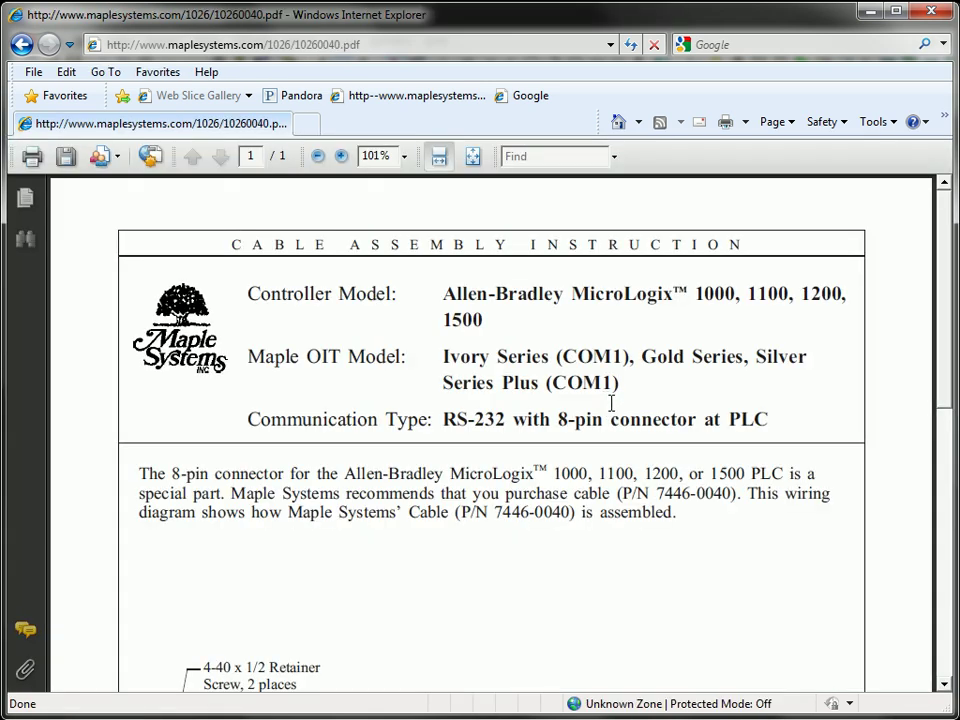
{"action": "scroll", "scroll_direction": "down", "scroll_amount": 3}
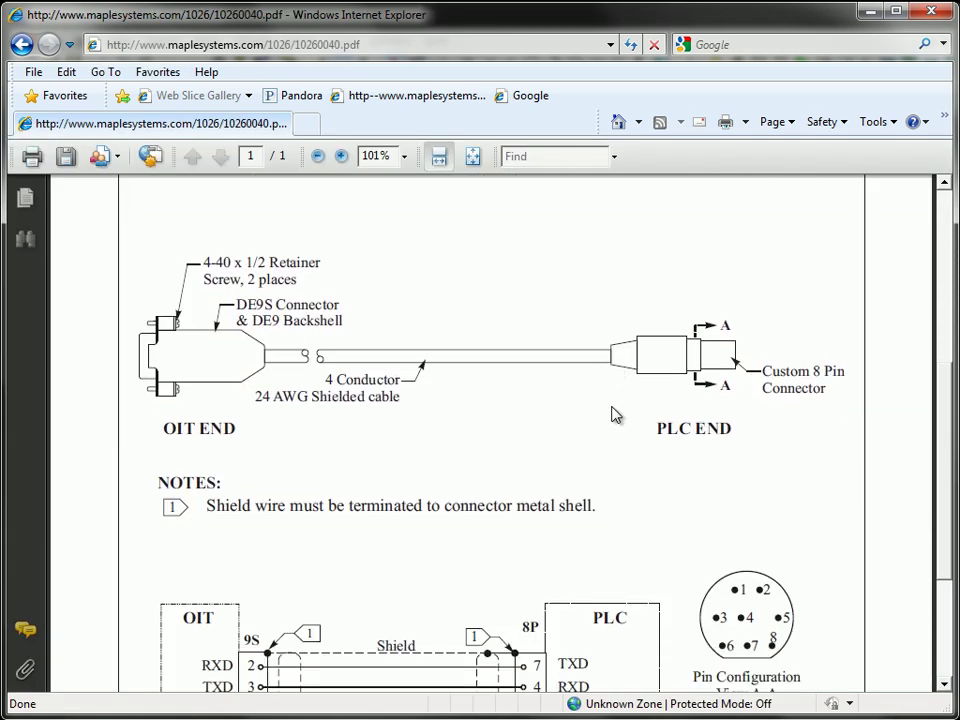
{"action": "scroll", "scroll_direction": "down", "scroll_amount": 3}
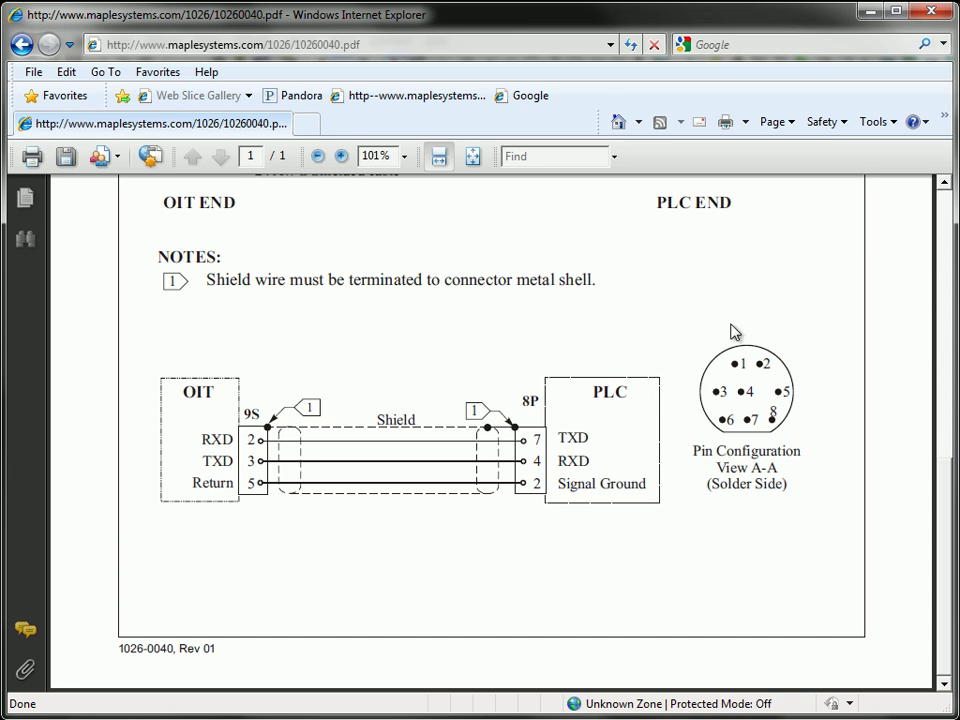
{"action": "mouse_move", "coordinate": [698, 276]}
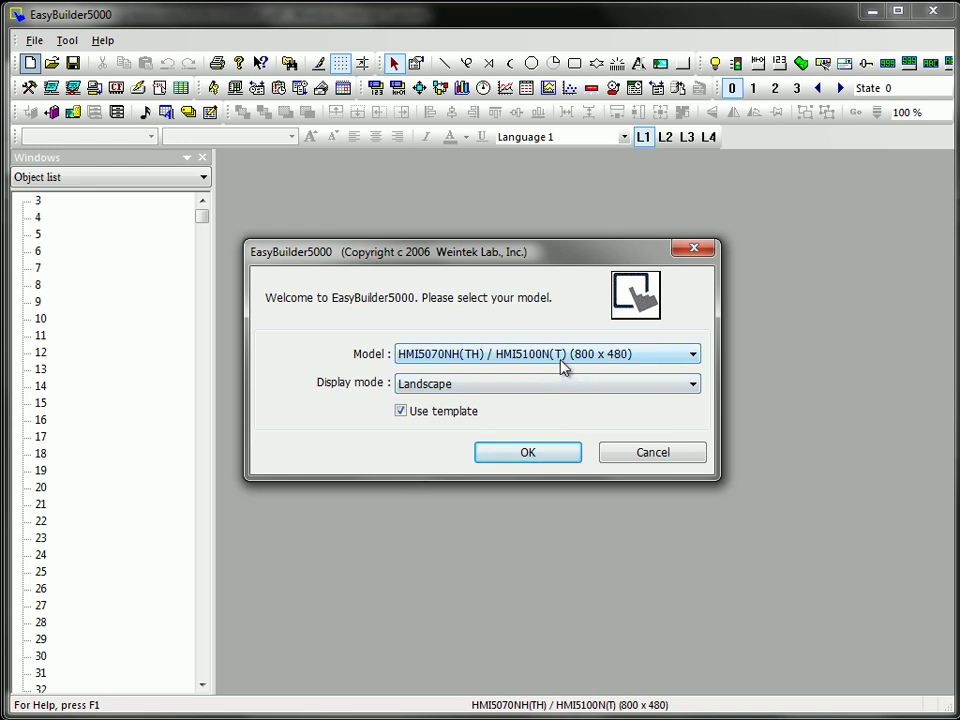
Create an HMI5070NH project and start adding a new device.
{"action": "left_click", "coordinate": [527, 452]}
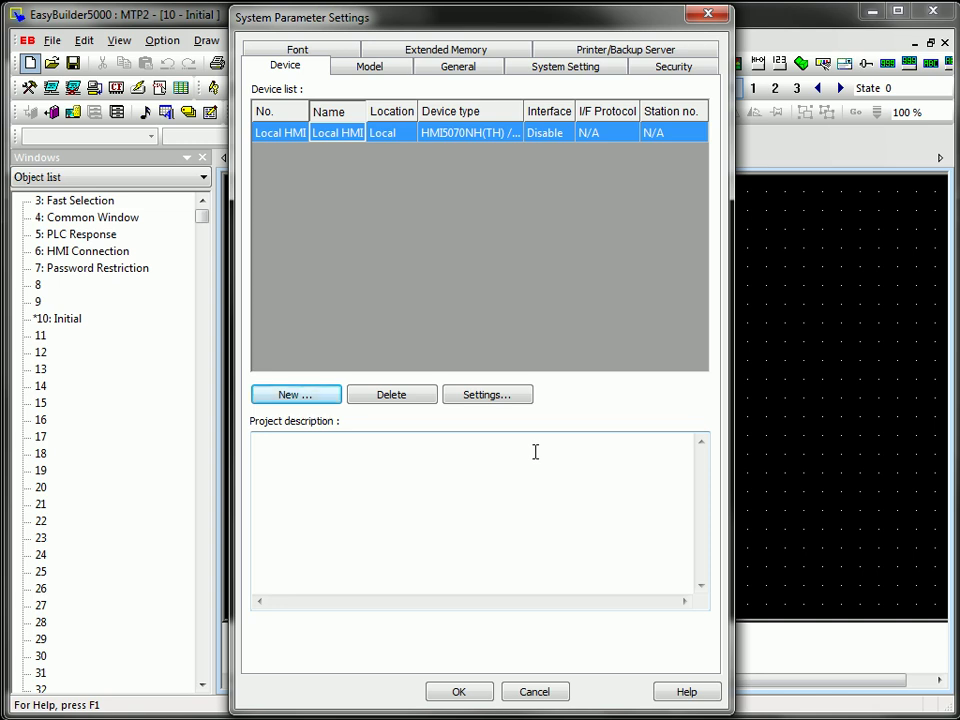
{"action": "mouse_move", "coordinate": [490, 437]}
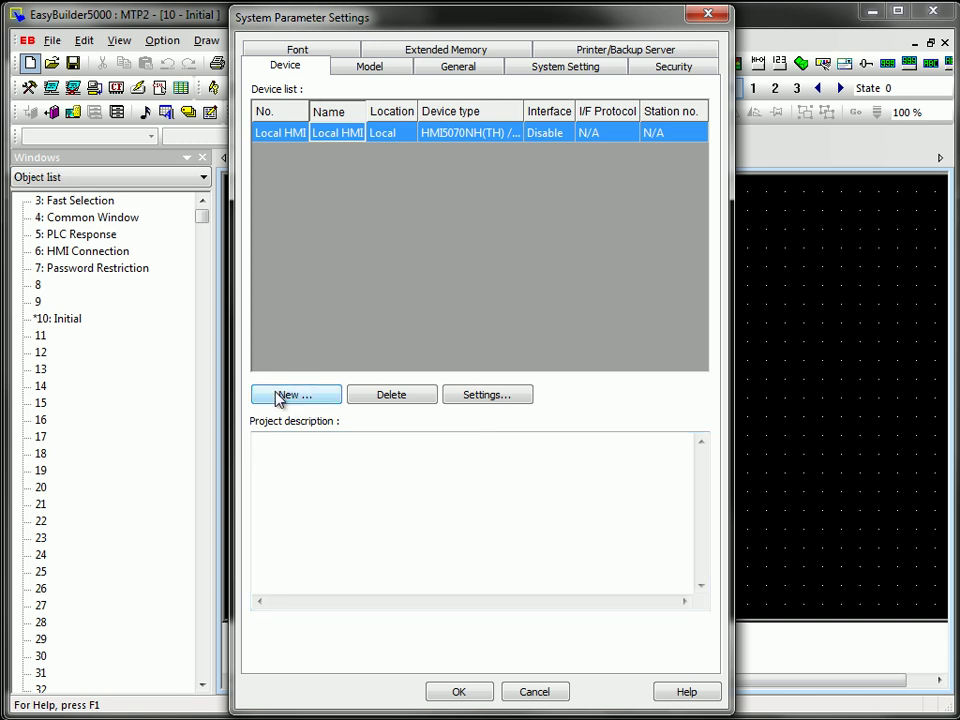
{"action": "left_click", "coordinate": [295, 394]}
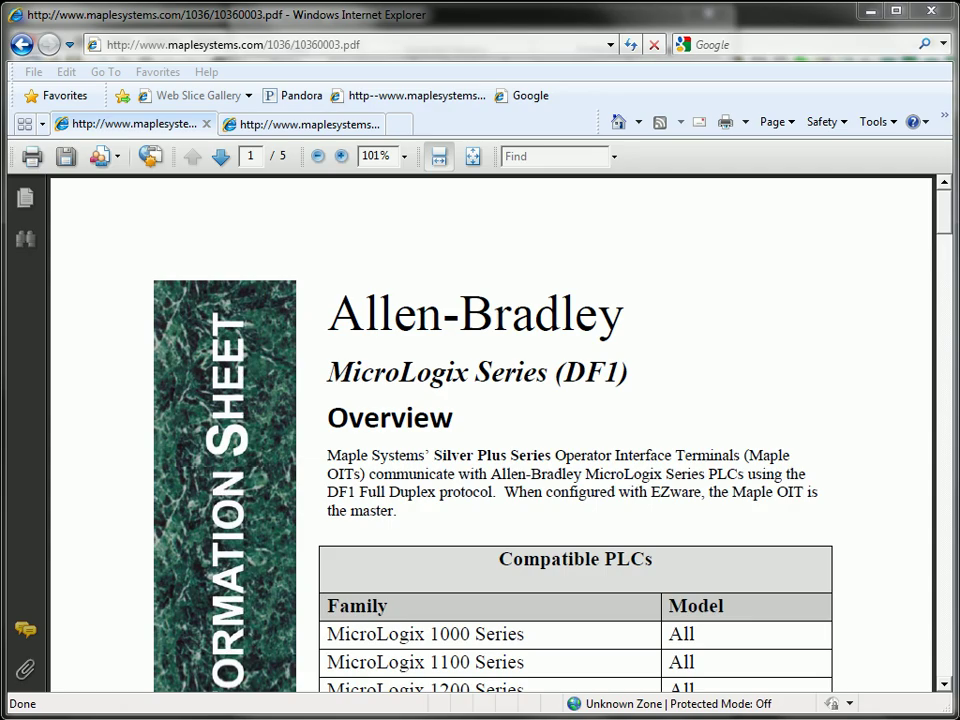
Scroll the MicroLogix DF1 info sheet to the page 4 EZware settings table.
{"action": "scroll", "scroll_direction": "down", "scroll_amount": 3}
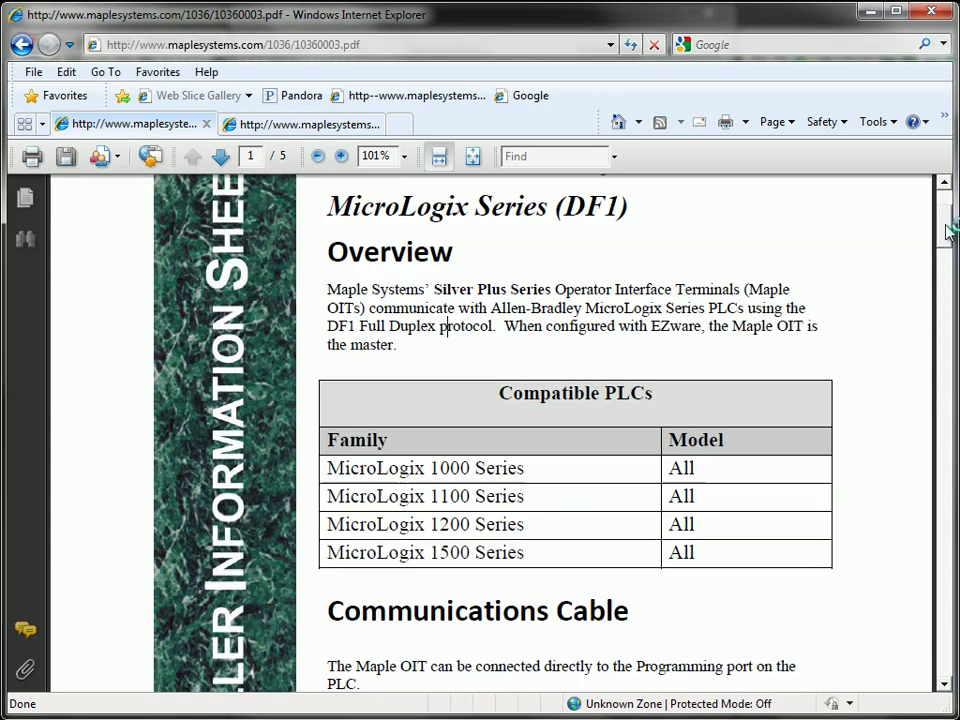
{"action": "scroll", "scroll_direction": "down", "scroll_amount": 3}
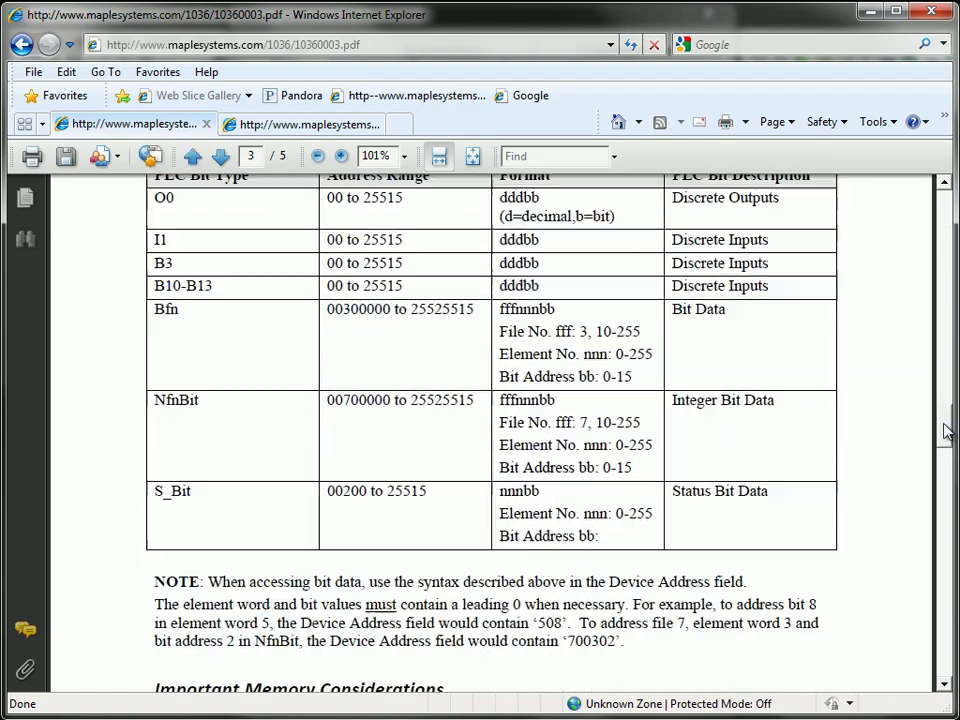
{"action": "left_click", "coordinate": [219, 156]}
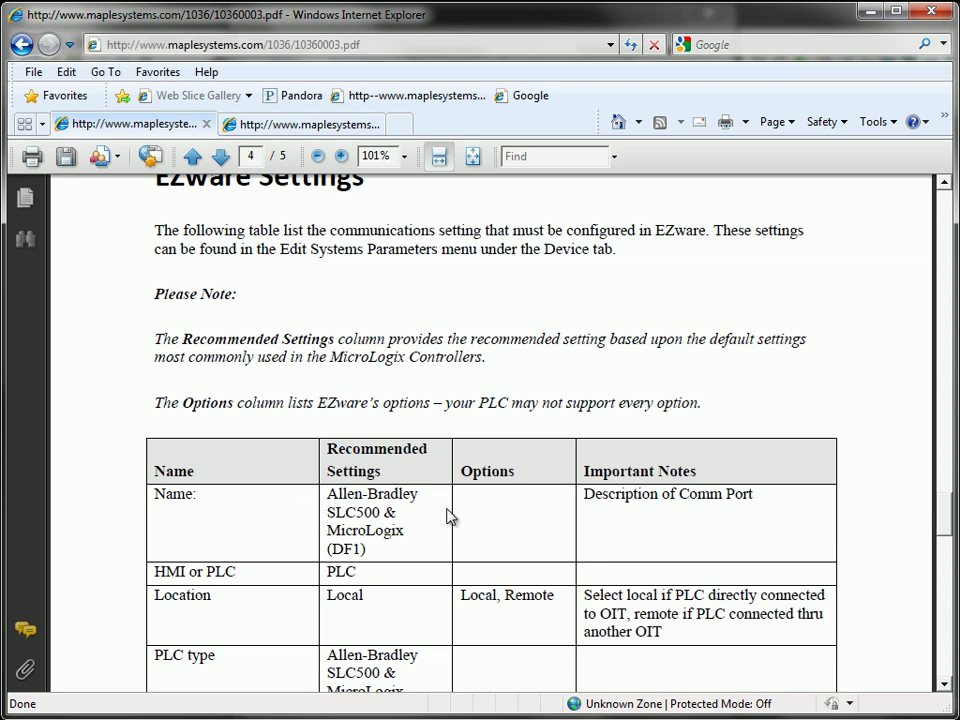
{"action": "mouse_move", "coordinate": [451, 575]}
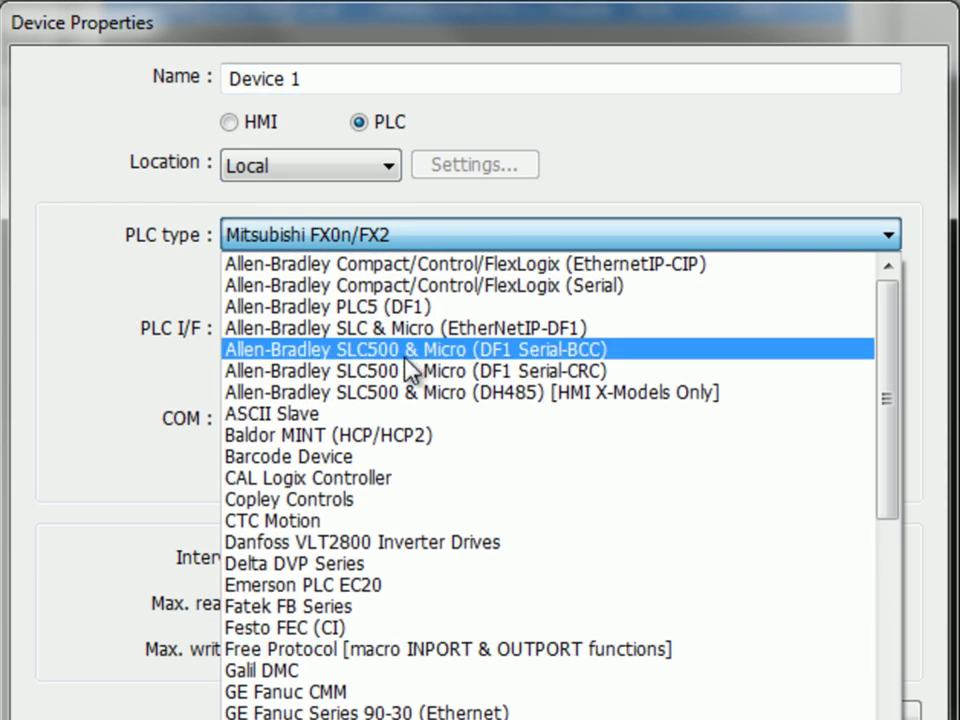
{"action": "mouse_move", "coordinate": [445, 371]}
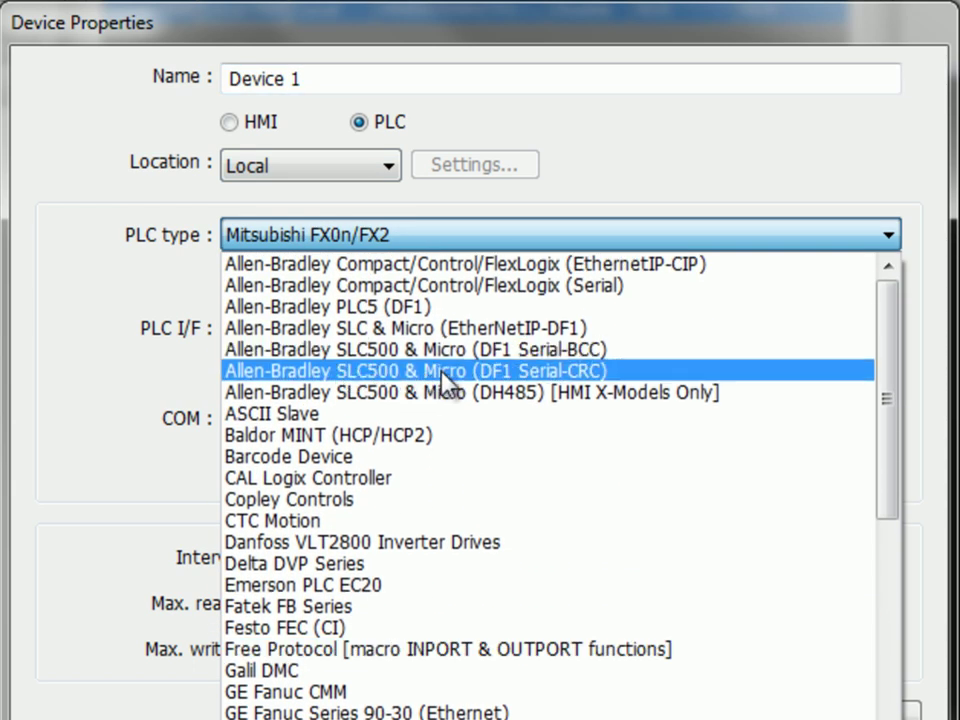
{"action": "mouse_move", "coordinate": [555, 388]}
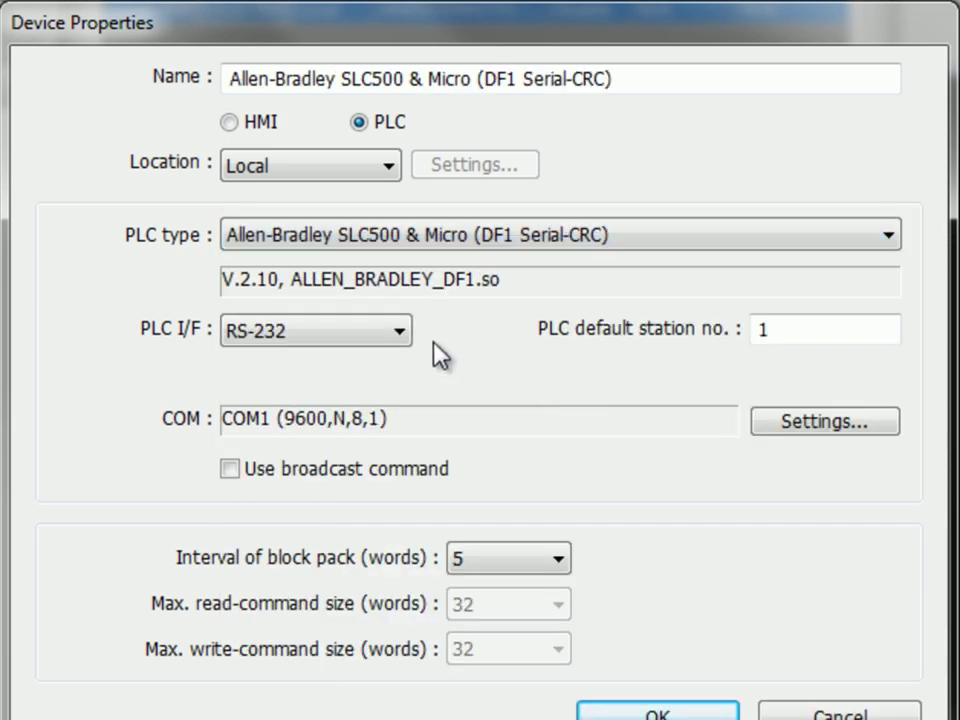
{"action": "mouse_move", "coordinate": [325, 135]}
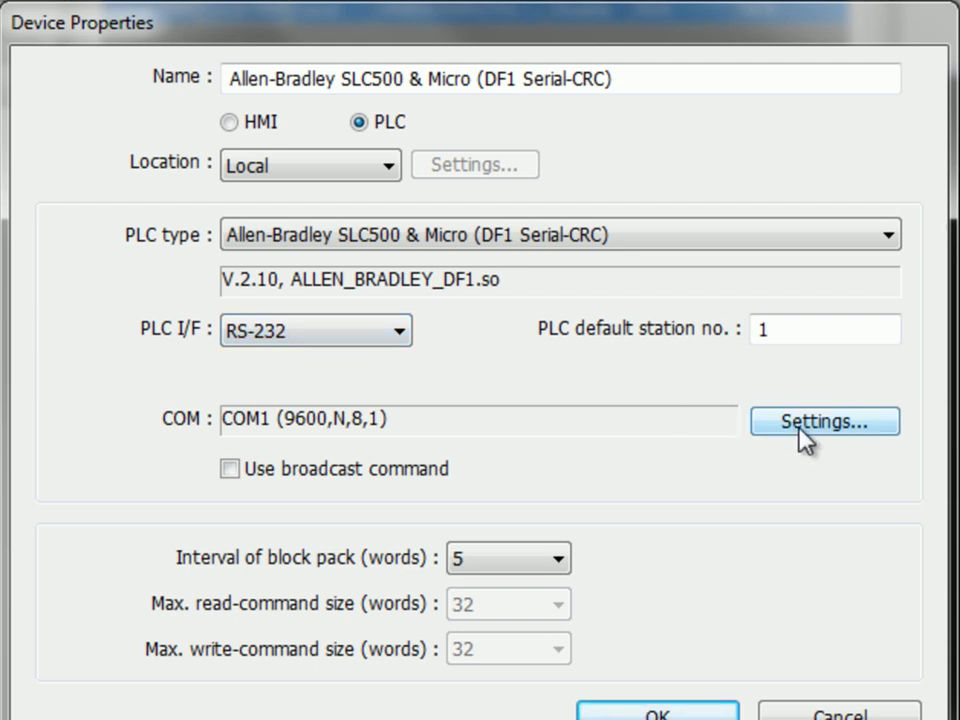
{"action": "mouse_move", "coordinate": [750, 640]}
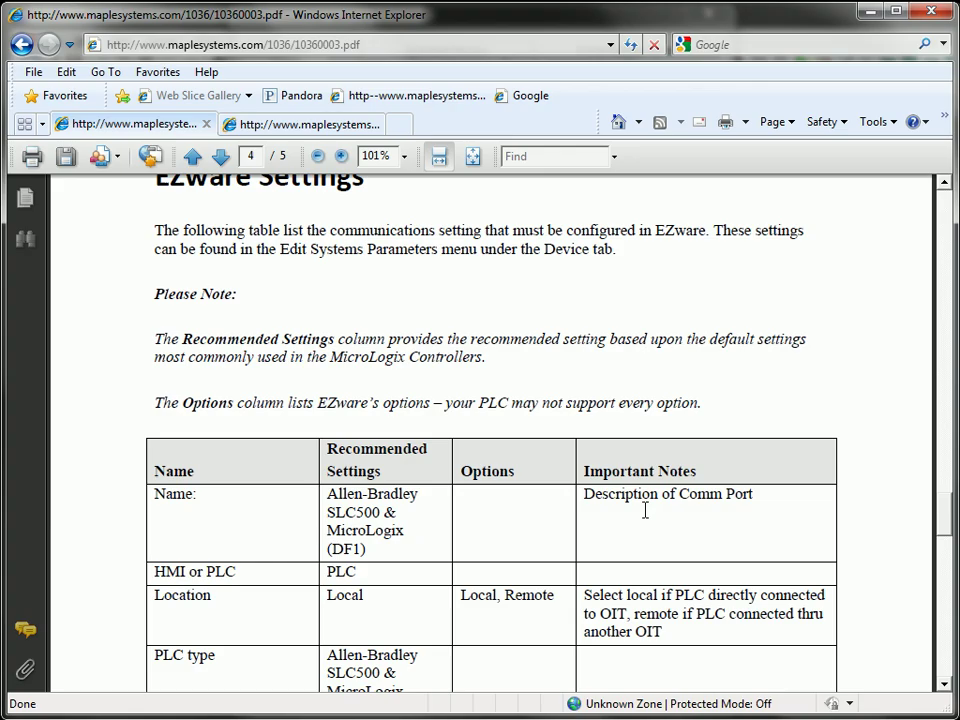
Scroll the EZware table to the RS232, station 1, COM 1, 9600 baud rows.
{"action": "scroll", "scroll_direction": "down", "scroll_amount": 3}
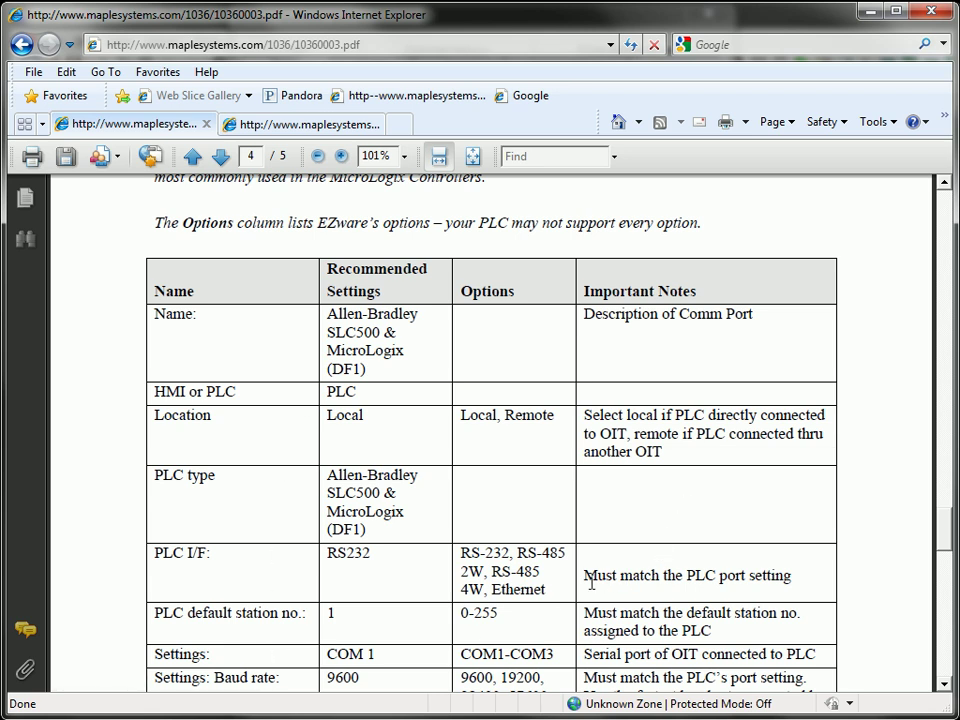
{"action": "mouse_move", "coordinate": [700, 578]}
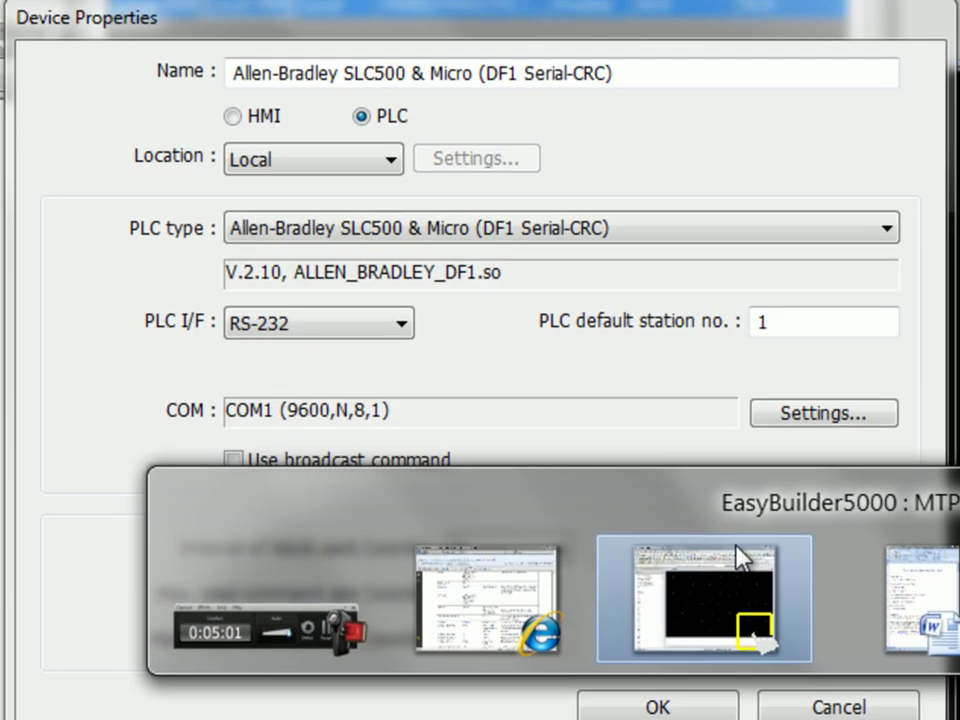
Set the PLC COM port to 19200 baud, 8 data bits, no parity, 1 stop bit.
{"action": "left_click", "coordinate": [822, 413]}
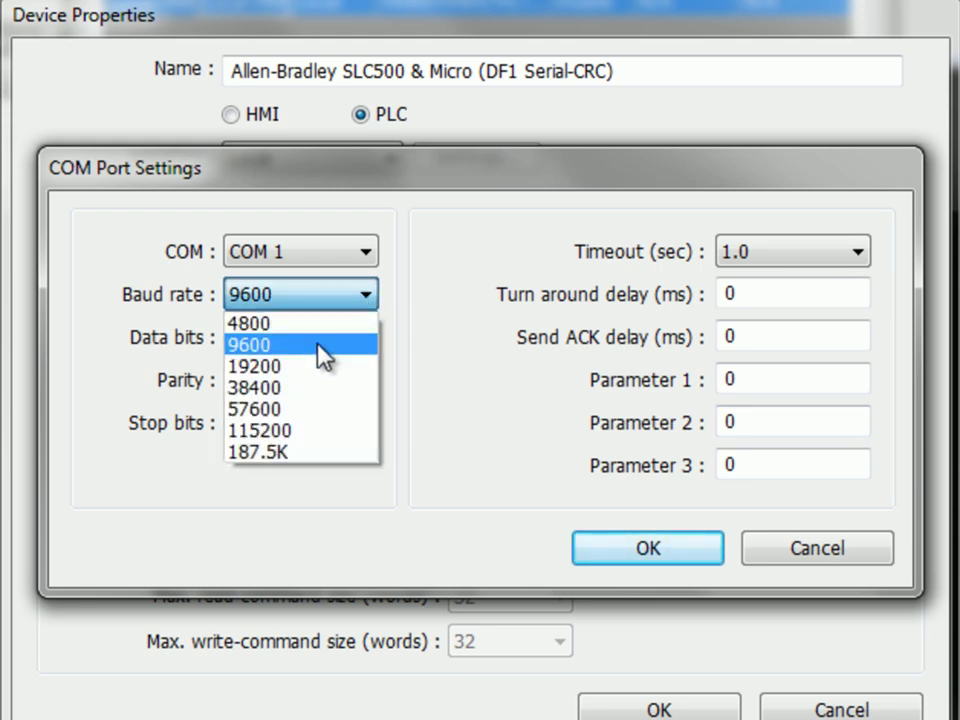
{"action": "left_click", "coordinate": [255, 365]}
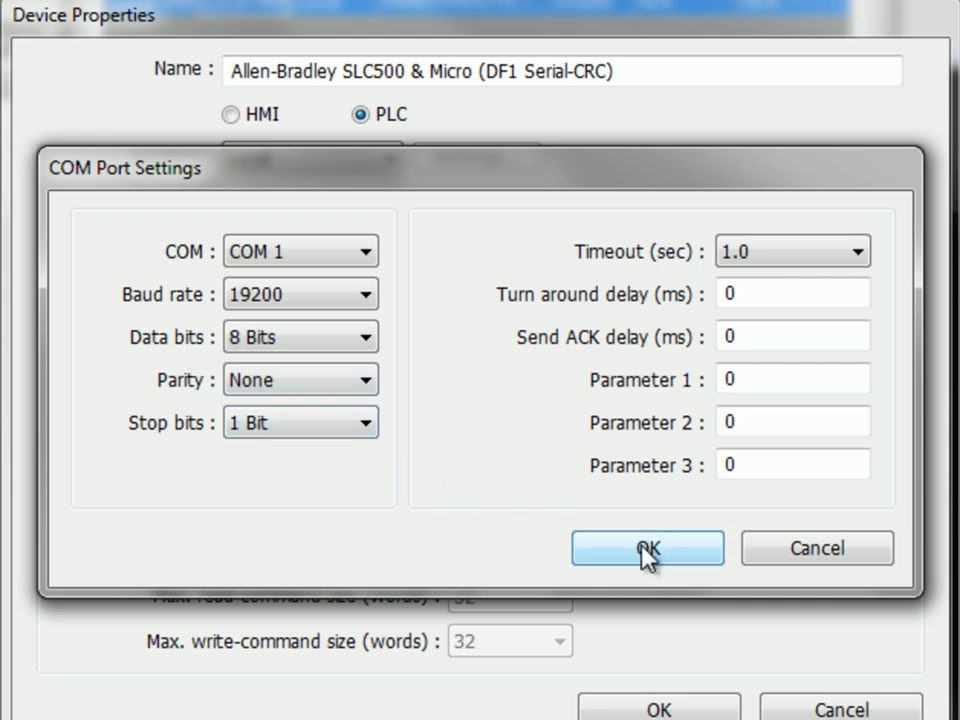
{"action": "left_click", "coordinate": [647, 548]}
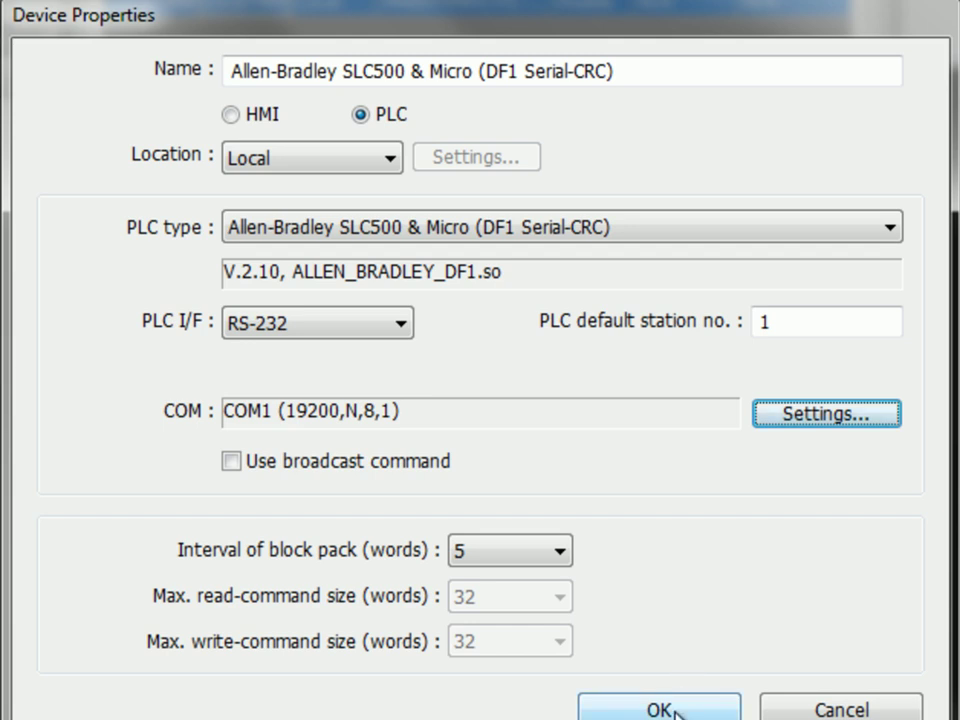
Accept Local PLC 1 on COM1 at 19200,N,8,1 and close System Parameter Settings.
{"action": "left_click", "coordinate": [658, 705]}
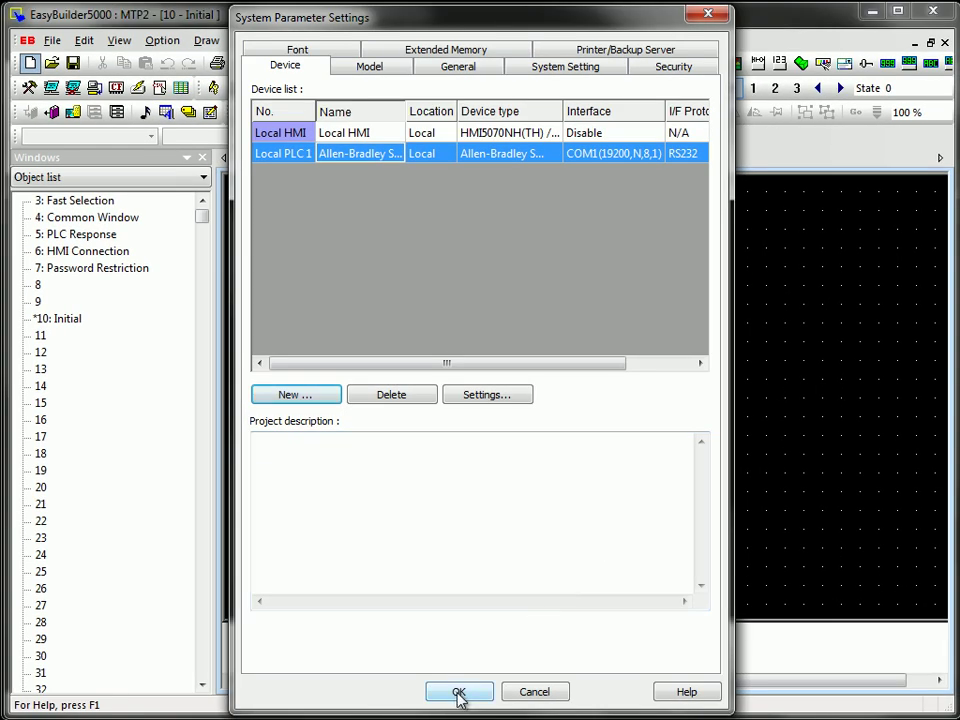
{"action": "left_click", "coordinate": [459, 691]}
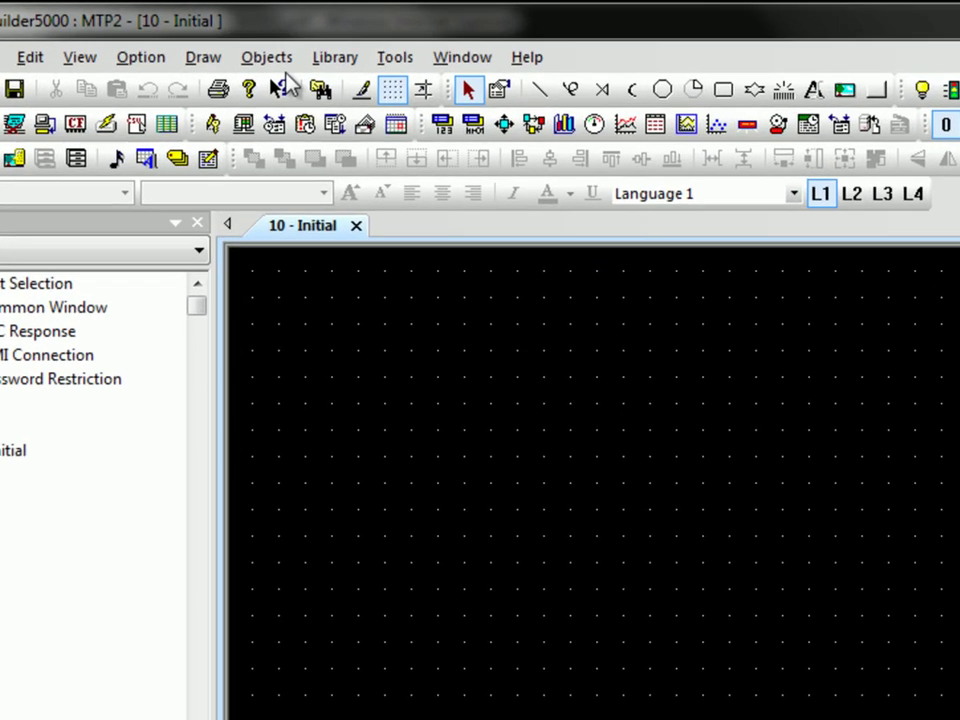
Add a Word Lamp reading from Allen-Bradley SLC500 & Micro (DF1 Serial-CRC).
{"action": "left_click", "coordinate": [266, 57]}
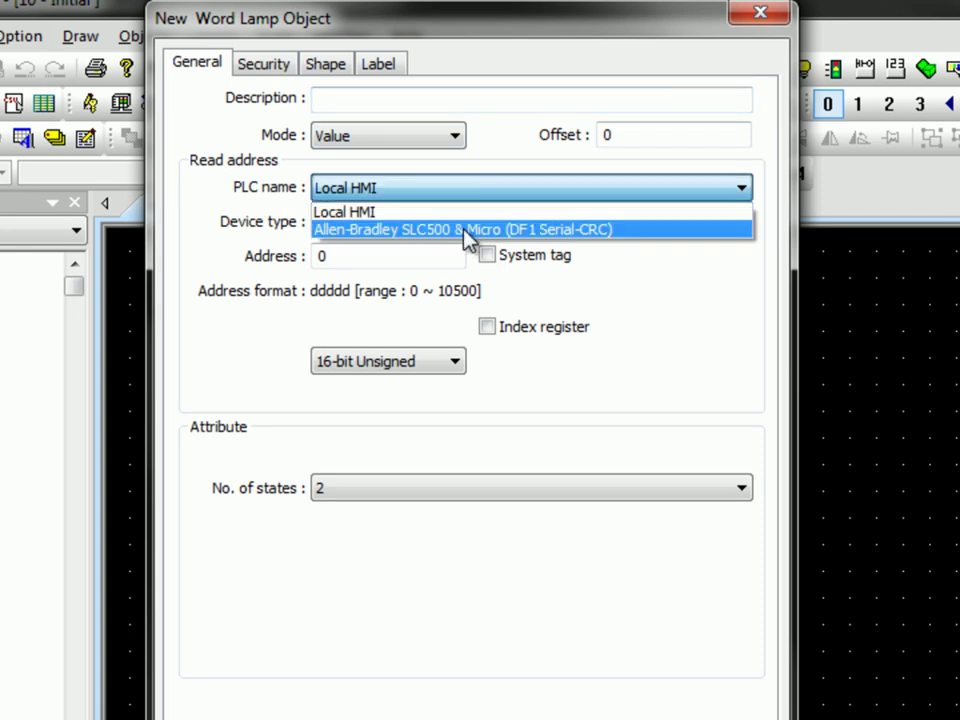
{"action": "left_click", "coordinate": [460, 230]}
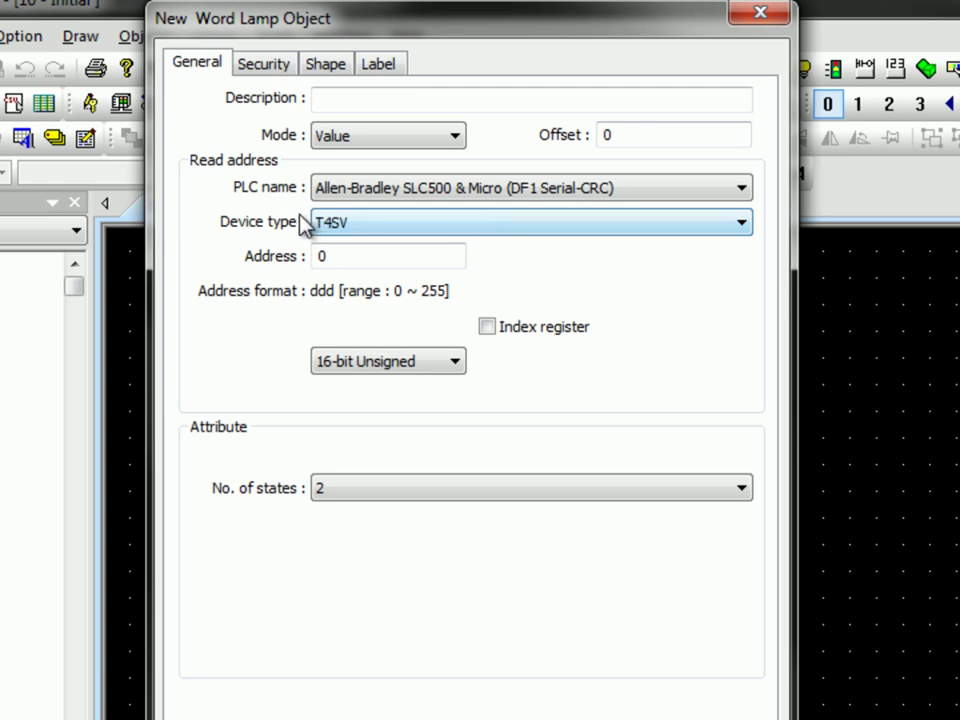
{"action": "mouse_move", "coordinate": [390, 232]}
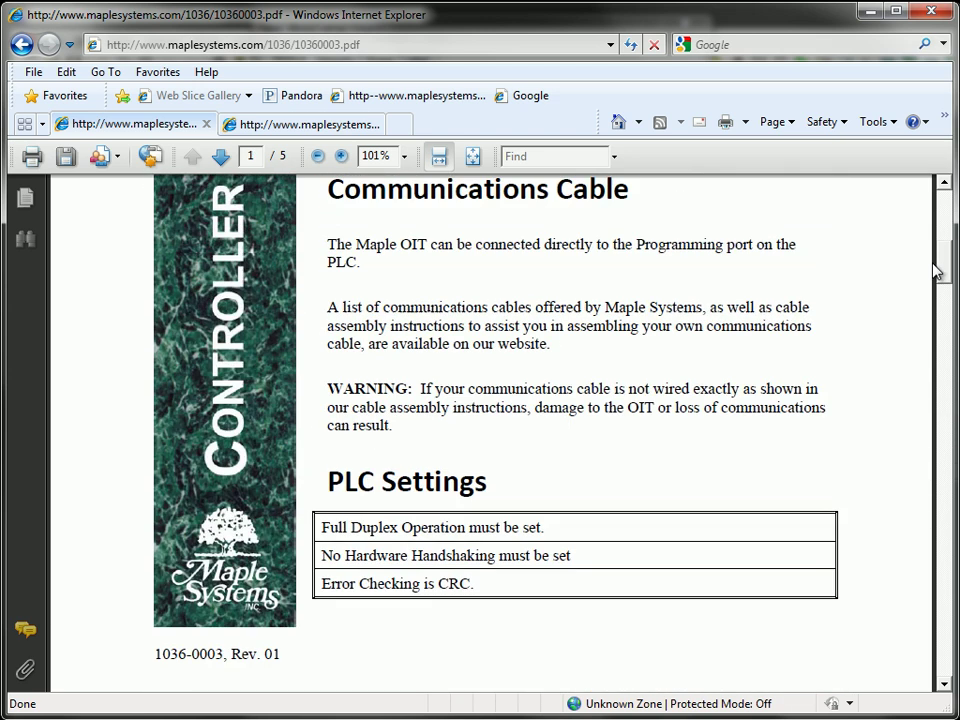
Scroll the info sheet to the Accessible PLC Memory table showing N7 addresses 0-255.
{"action": "left_click", "coordinate": [220, 156]}
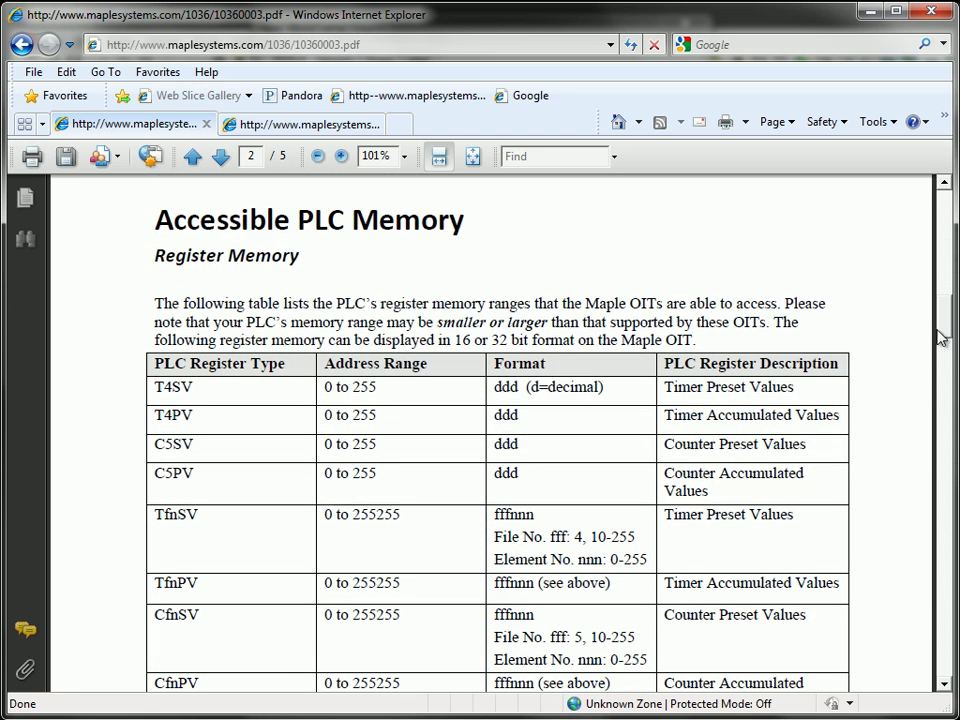
{"action": "scroll", "scroll_direction": "down", "scroll_amount": 3}
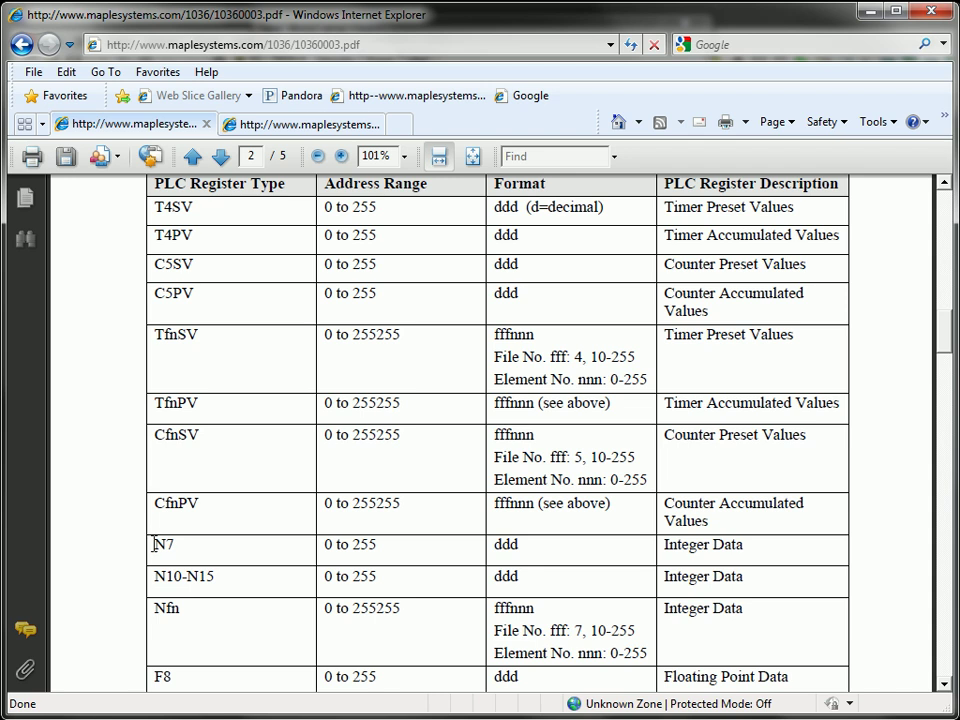
{"action": "mouse_move", "coordinate": [518, 555]}
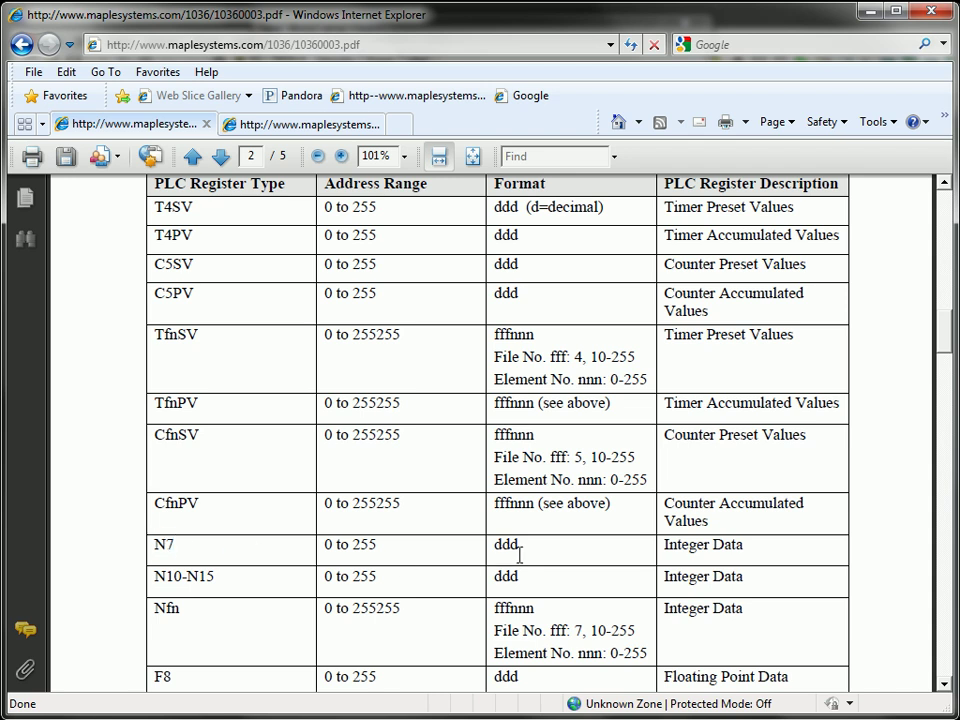
{"action": "mouse_move", "coordinate": [500, 184]}
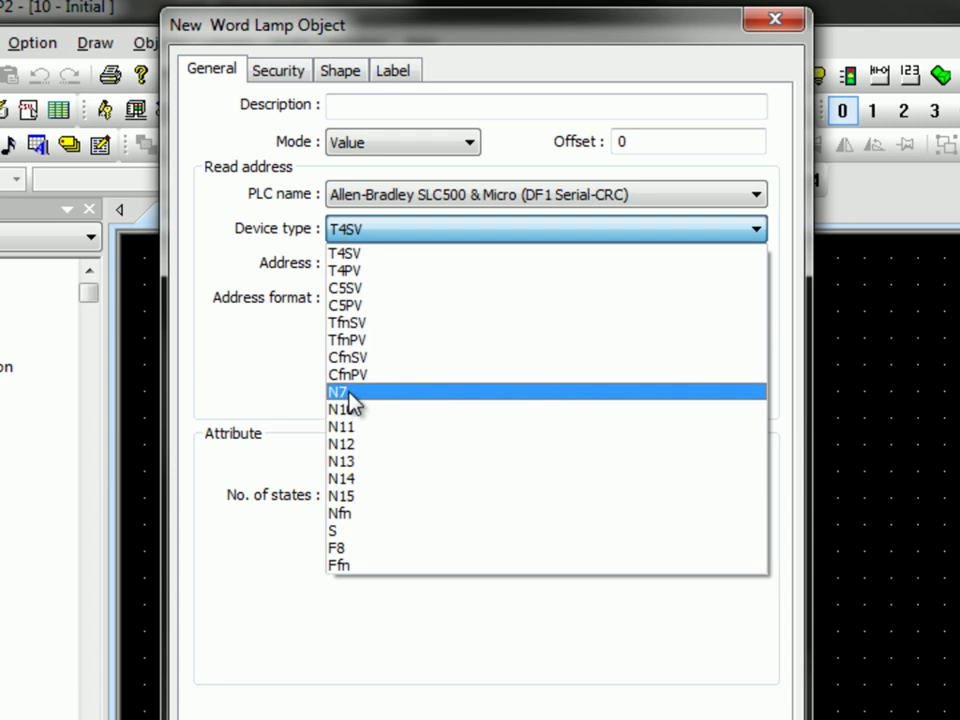
Set the word lamp to device type N7 with address 001, confirm, and place it.
{"action": "left_click", "coordinate": [337, 391]}
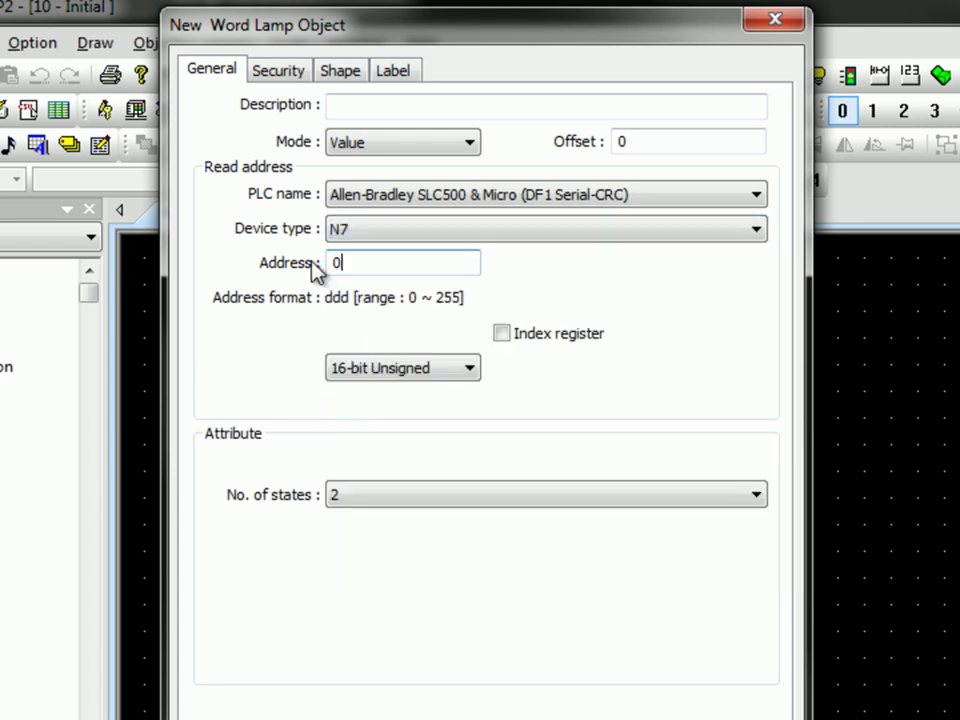
{"action": "type", "text": "01"}
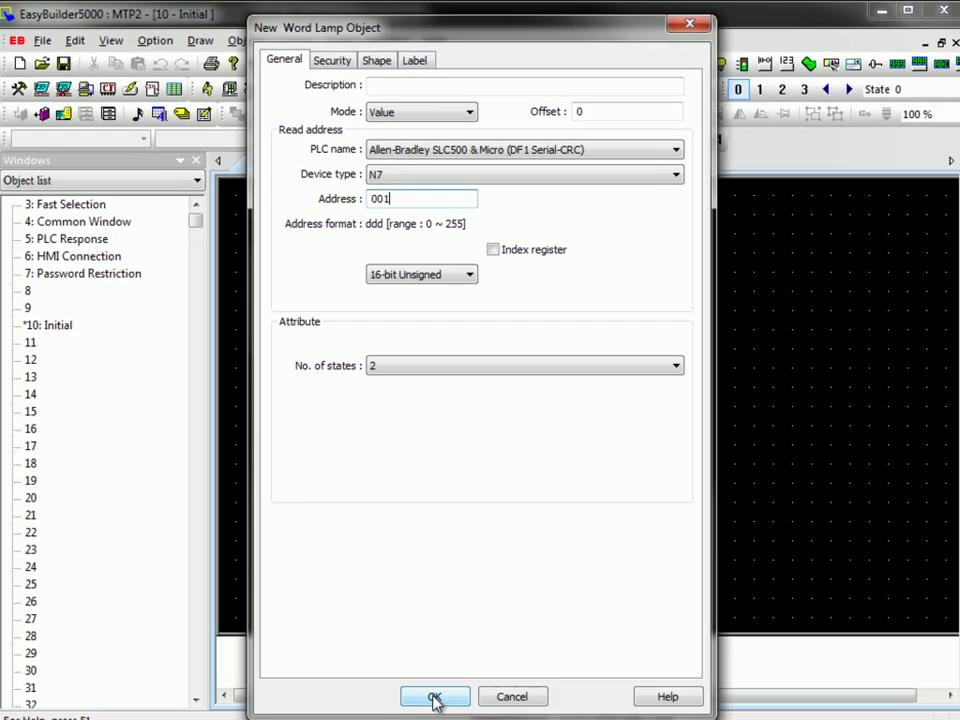
{"action": "left_click", "coordinate": [434, 696]}
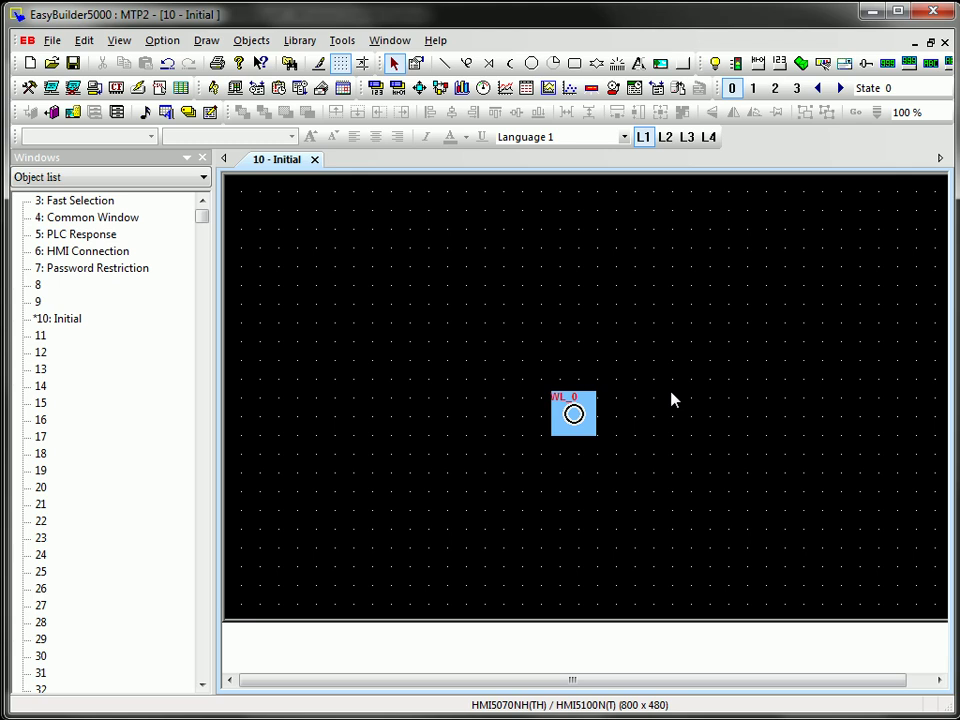
{"action": "mouse_move", "coordinate": [586, 408]}
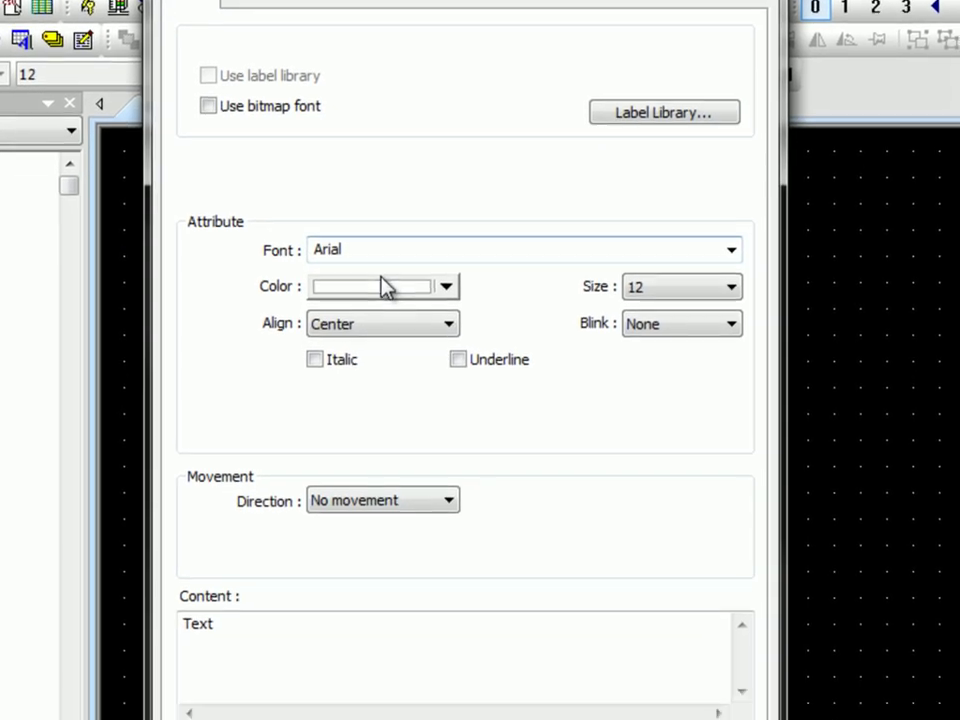
Create a size 30 text object reading 'Allen Bradley Micrologix 1100' and place it.
{"action": "left_click", "coordinate": [723, 287]}
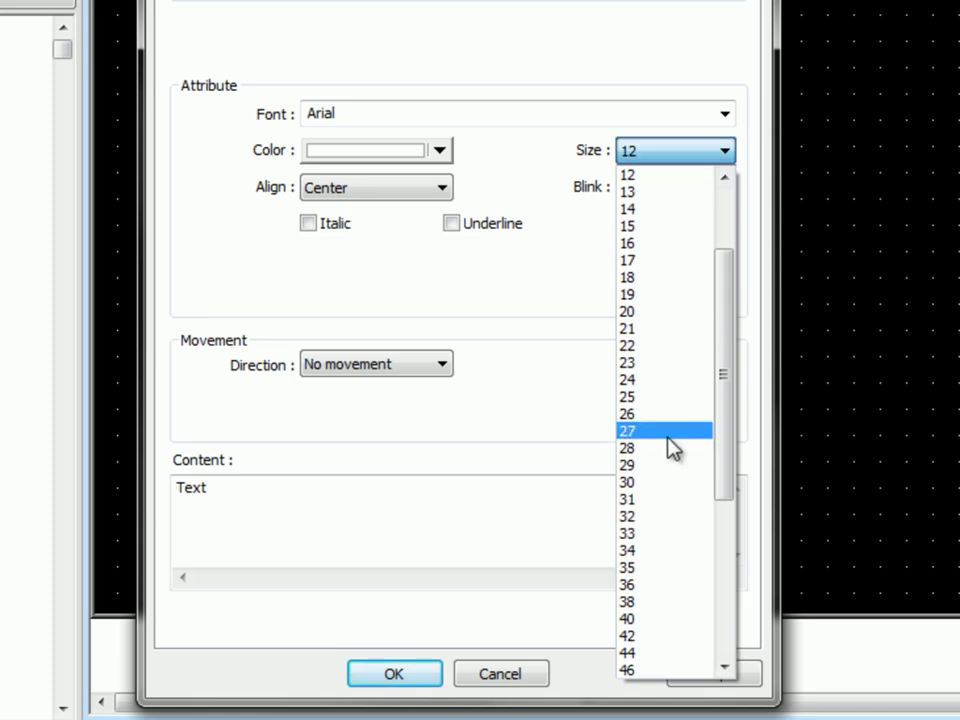
{"action": "left_click", "coordinate": [628, 482]}
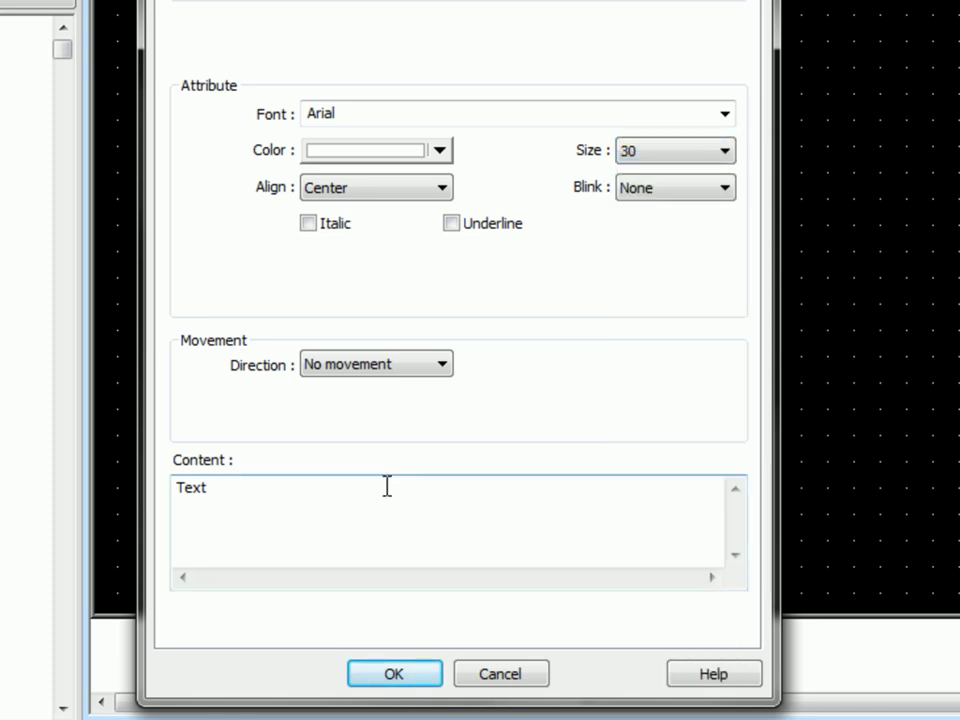
{"action": "double_click", "coordinate": [191, 487]}
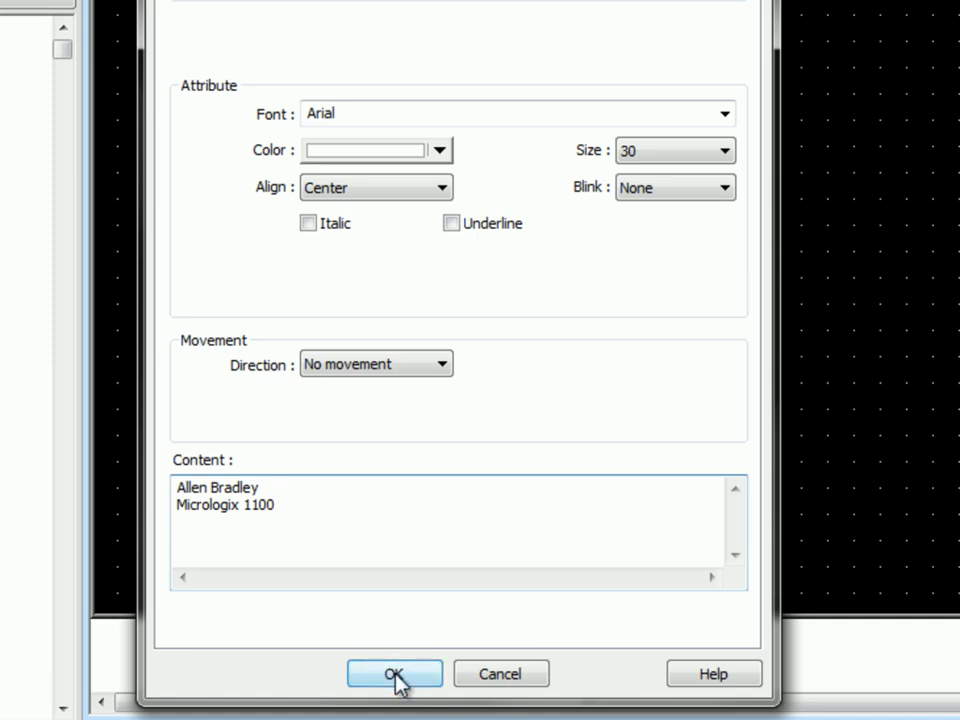
{"action": "left_click", "coordinate": [394, 673]}
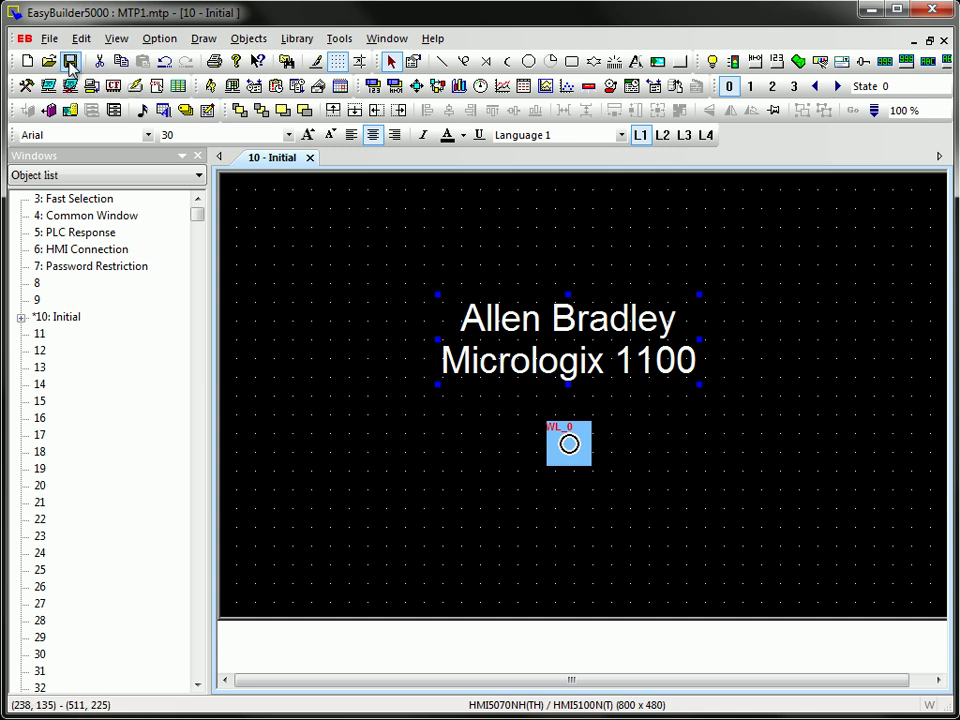
Compile the MTP1 project to MTP1.xob with 0 errors and close the report.
{"action": "left_click", "coordinate": [70, 61]}
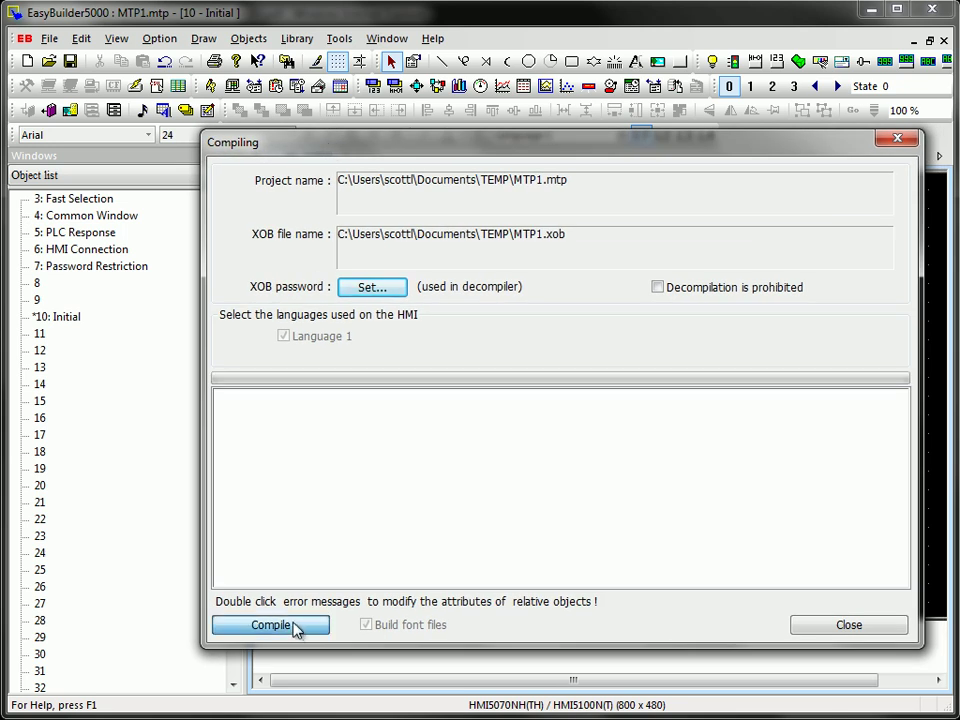
{"action": "left_click", "coordinate": [270, 624]}
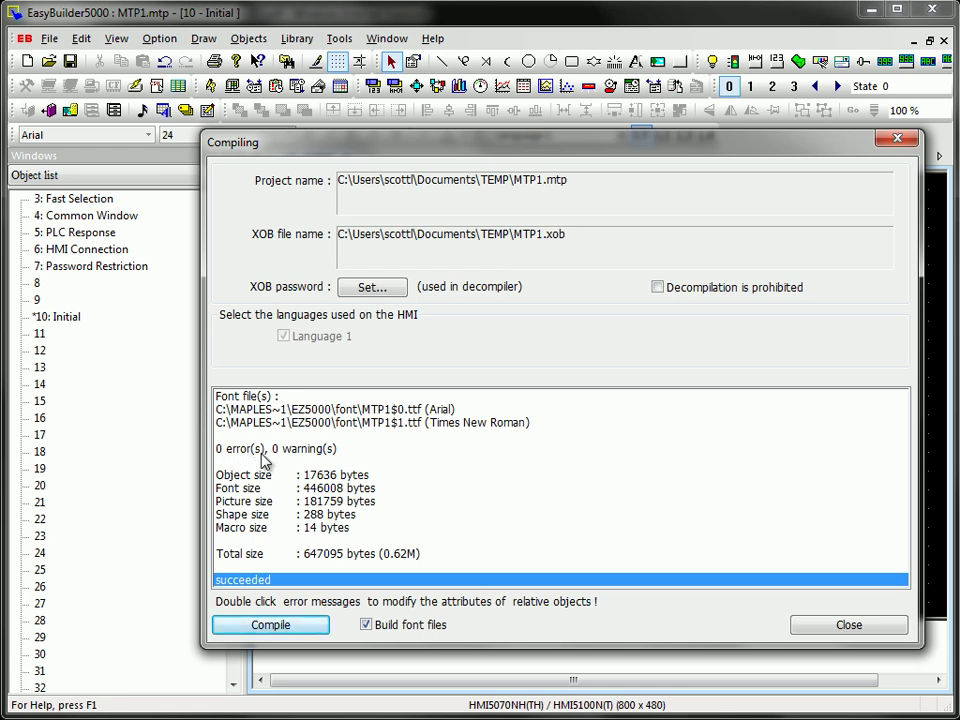
{"action": "left_click", "coordinate": [848, 624]}
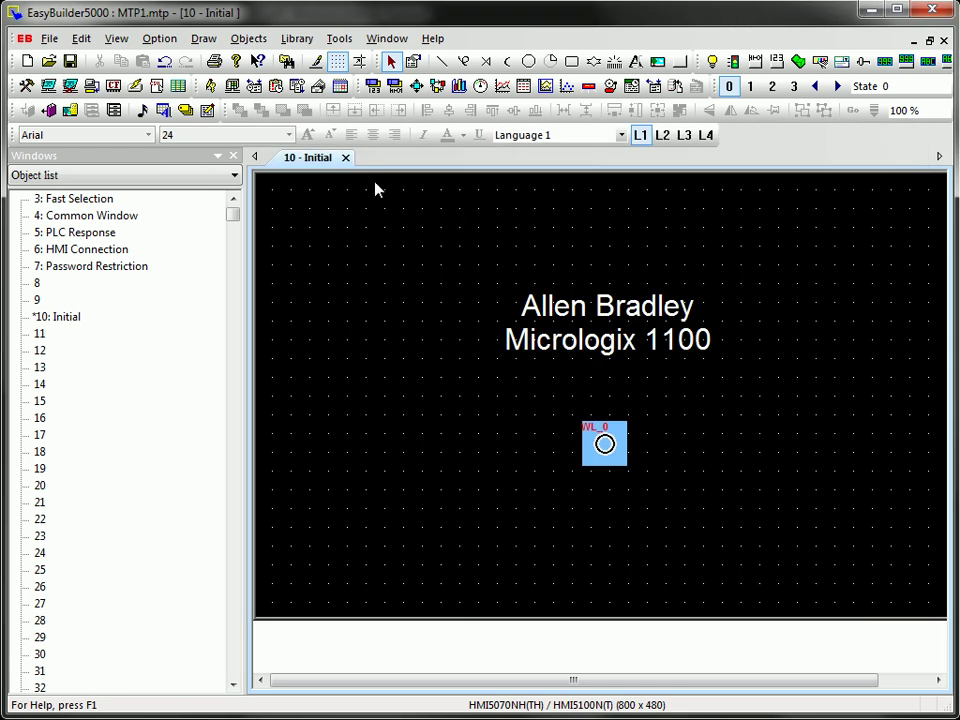
Download the project over Ethernet to the HMI at IP 192.168.1.15.
{"action": "left_click", "coordinate": [339, 38]}
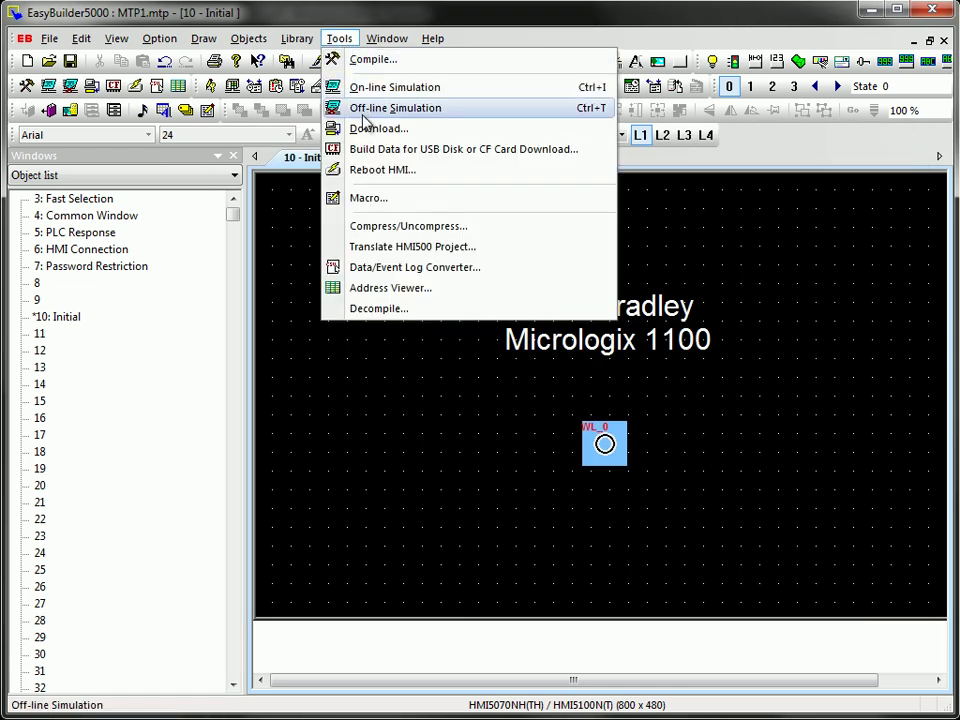
{"action": "left_click", "coordinate": [378, 128]}
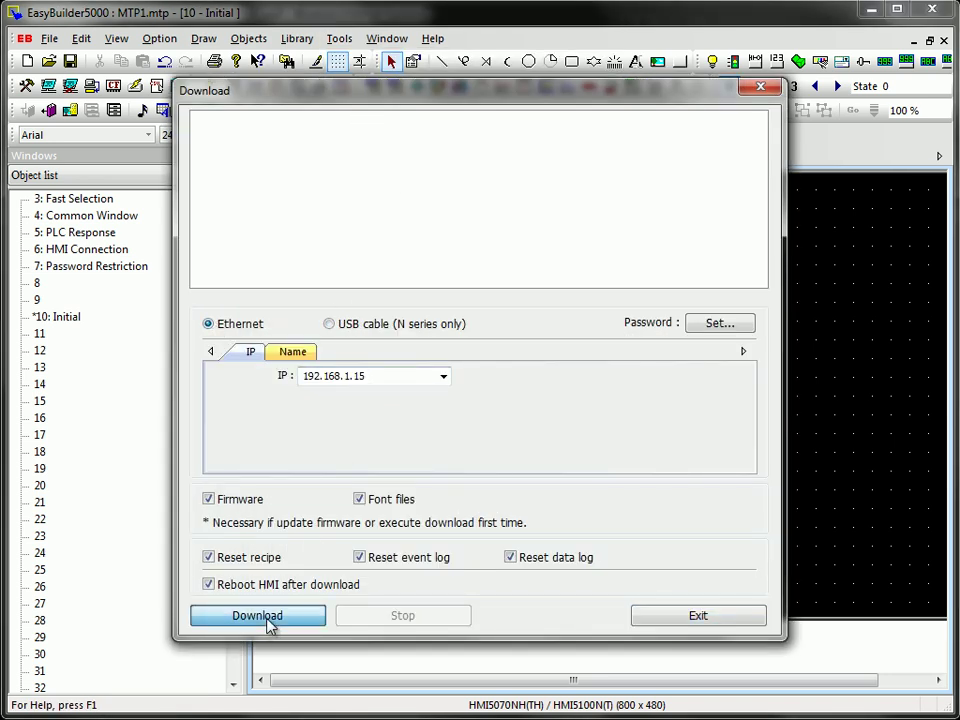
{"action": "left_click", "coordinate": [257, 615]}
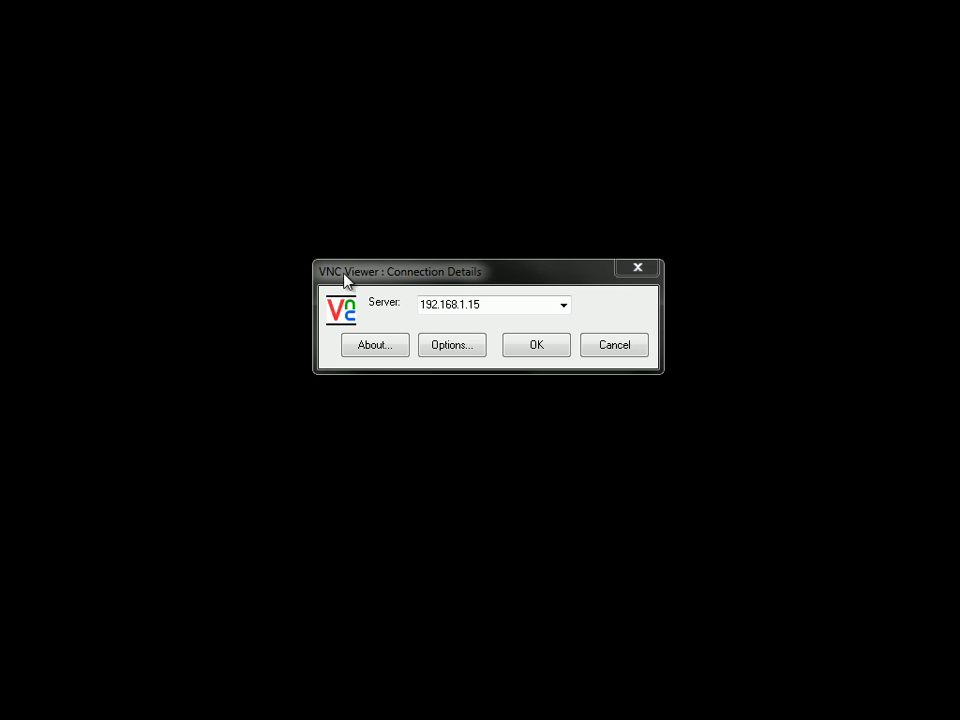
Connect VNC to 192.168.1.15 with the password and dismiss the PLC no response popup.
{"action": "left_click", "coordinate": [536, 344]}
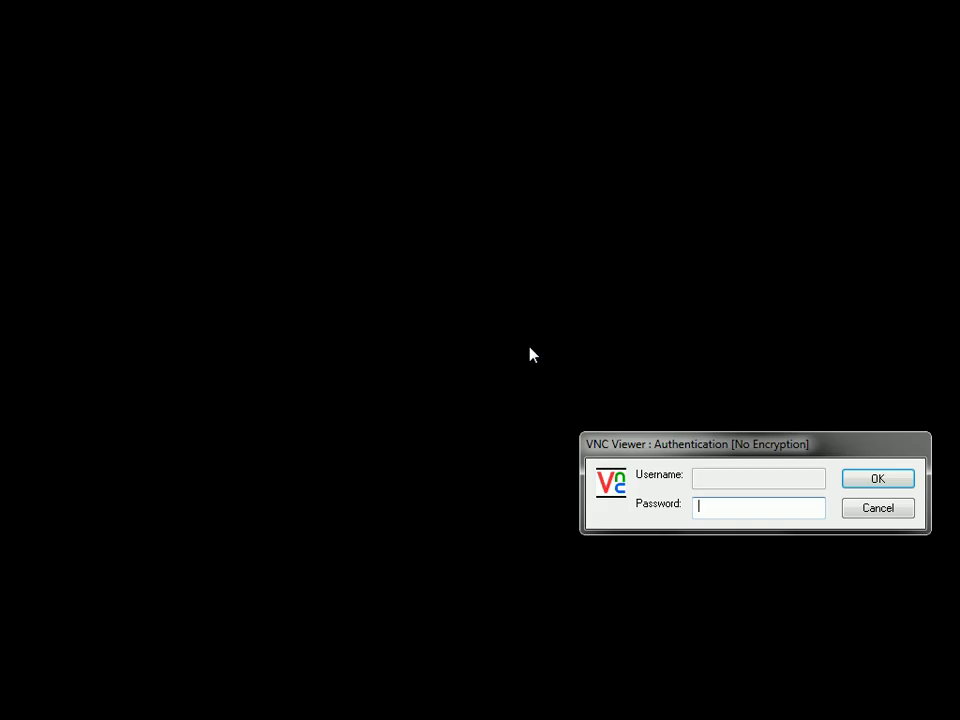
{"action": "left_click", "coordinate": [877, 478]}
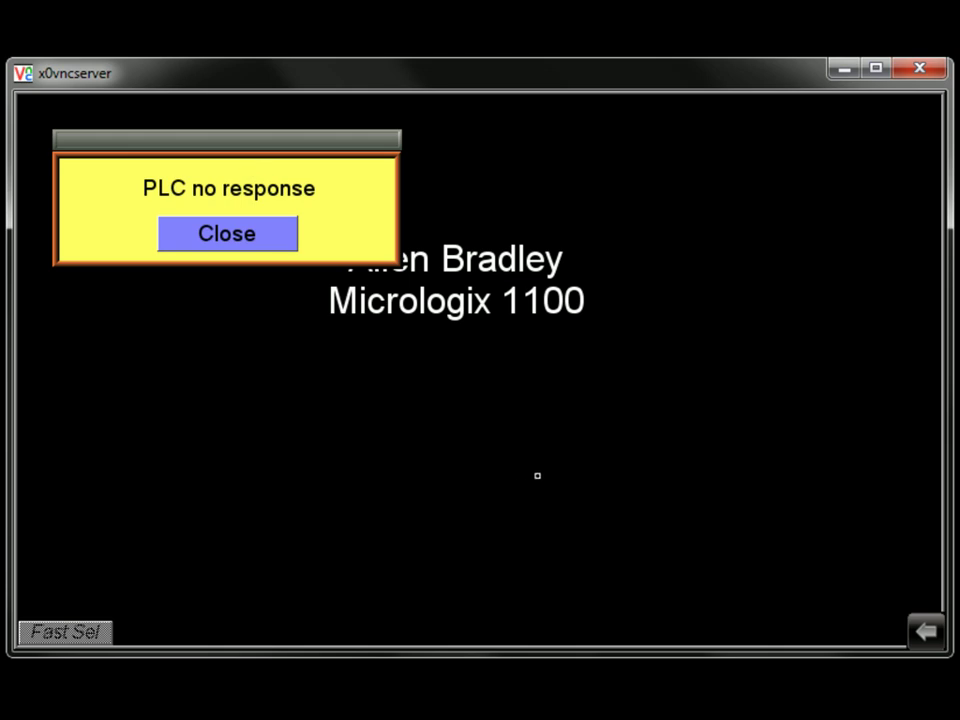
{"action": "mouse_move", "coordinate": [459, 447]}
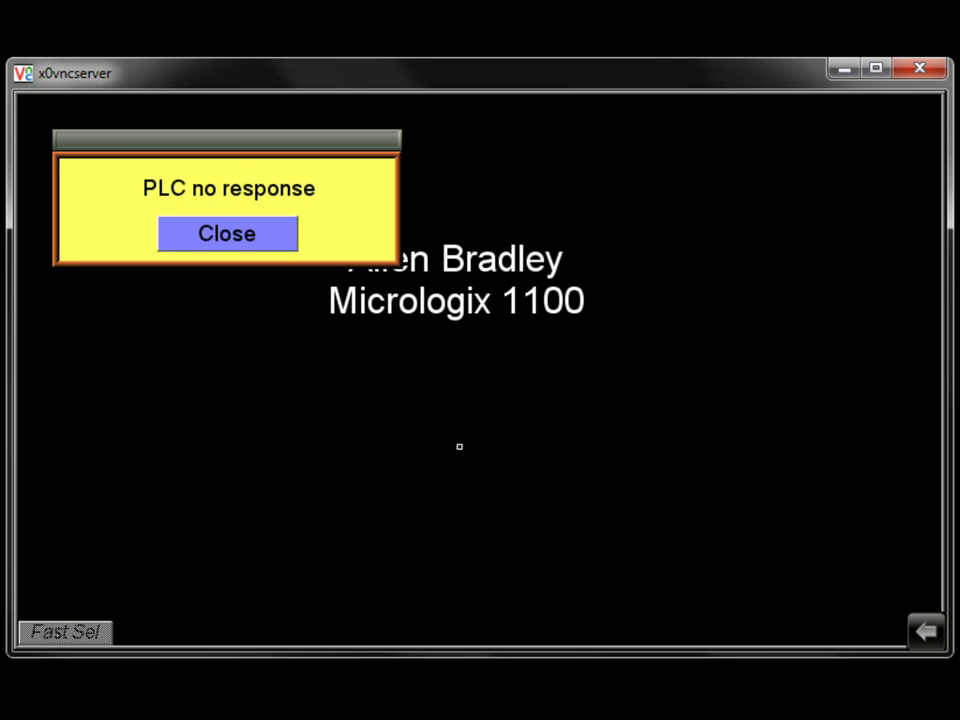
{"action": "left_click", "coordinate": [226, 233]}
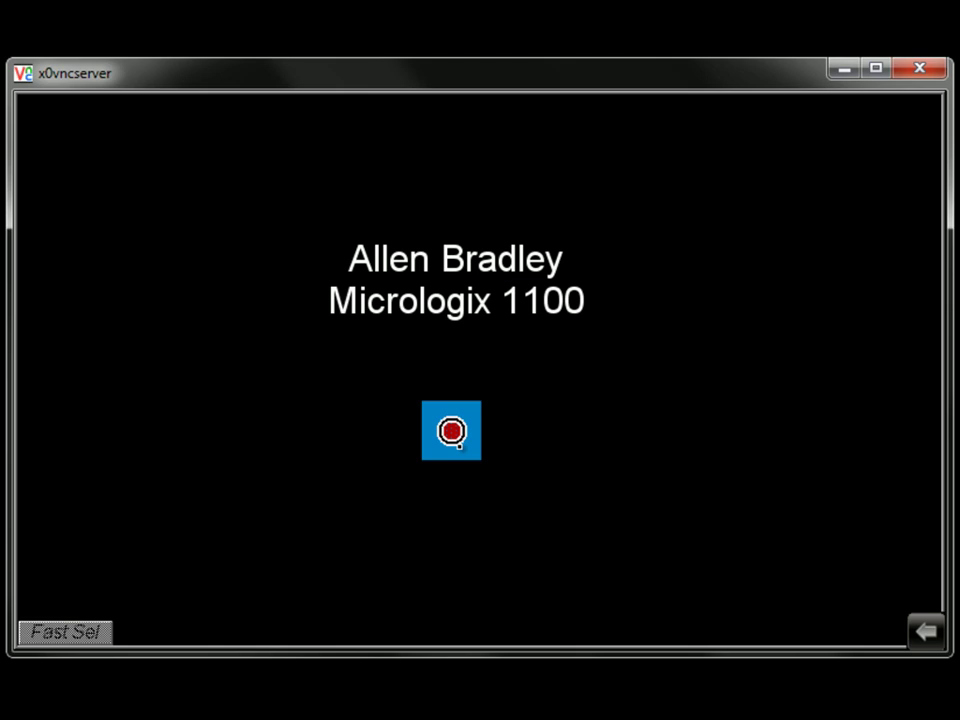